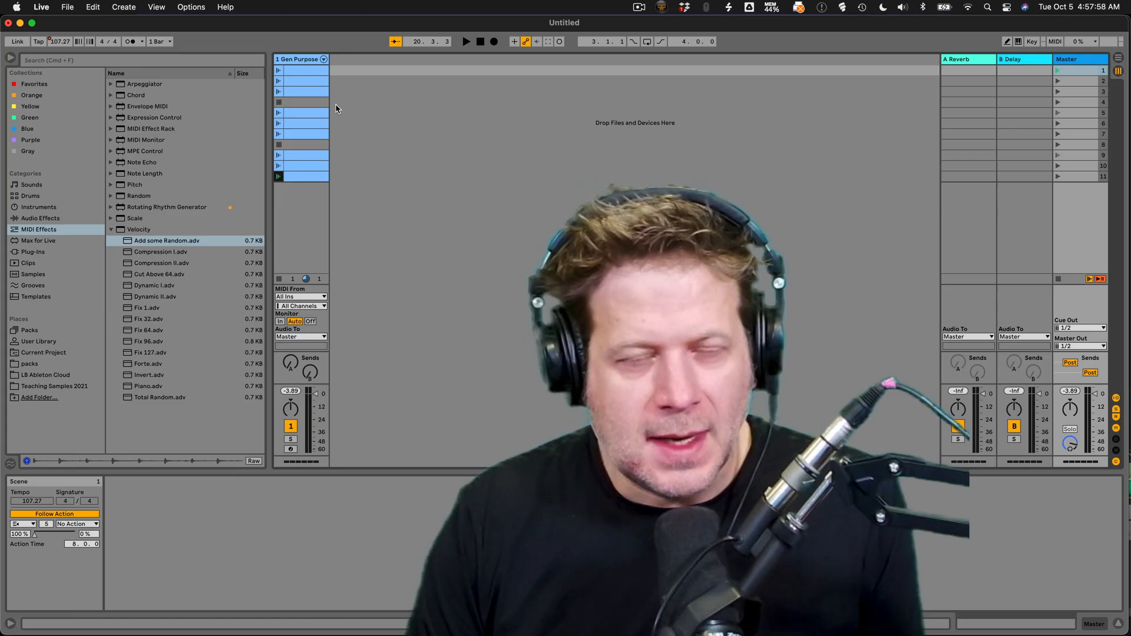
mouse_move(330, 103)
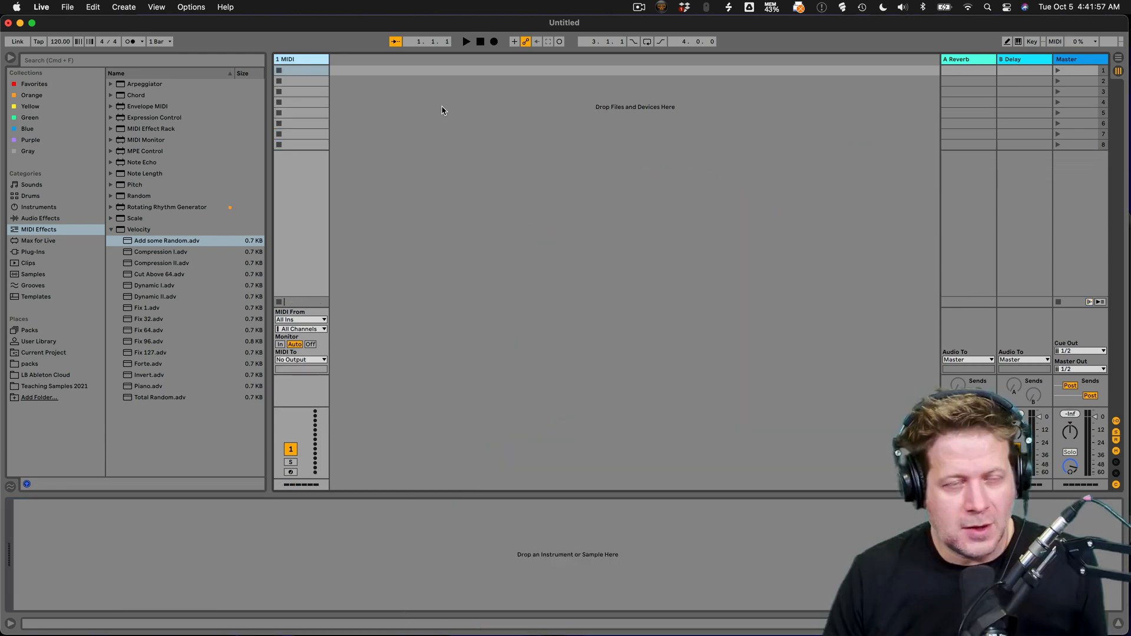
mouse_move(395, 78)
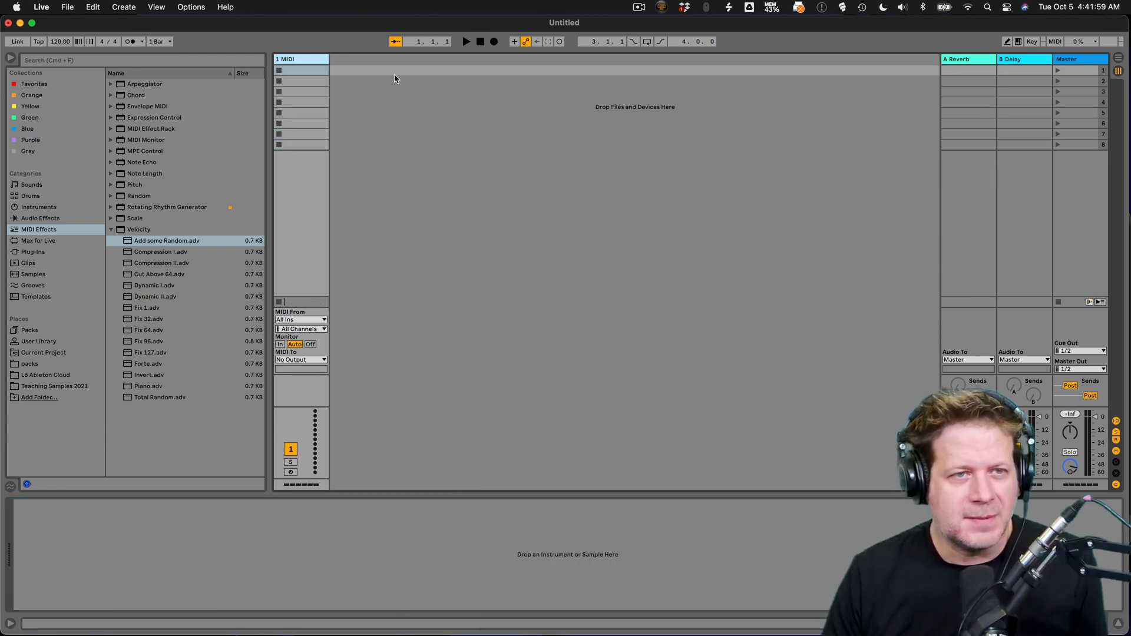
Create an empty MIDI clip in the track's first slot and adjust its loop length.
double_click(301, 71)
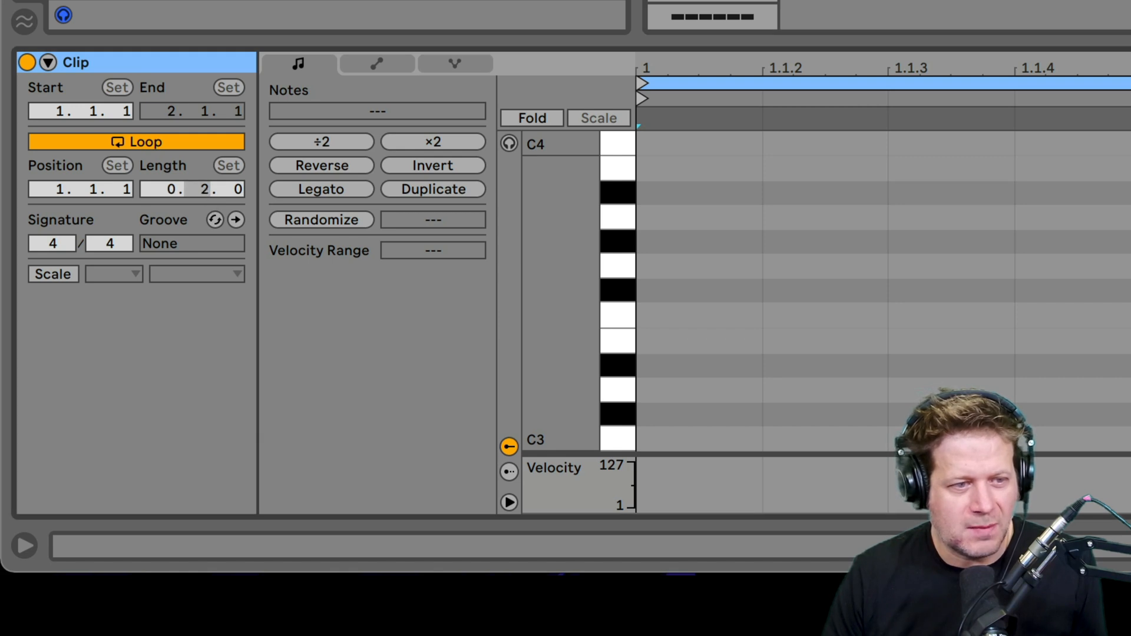
click(205, 189)
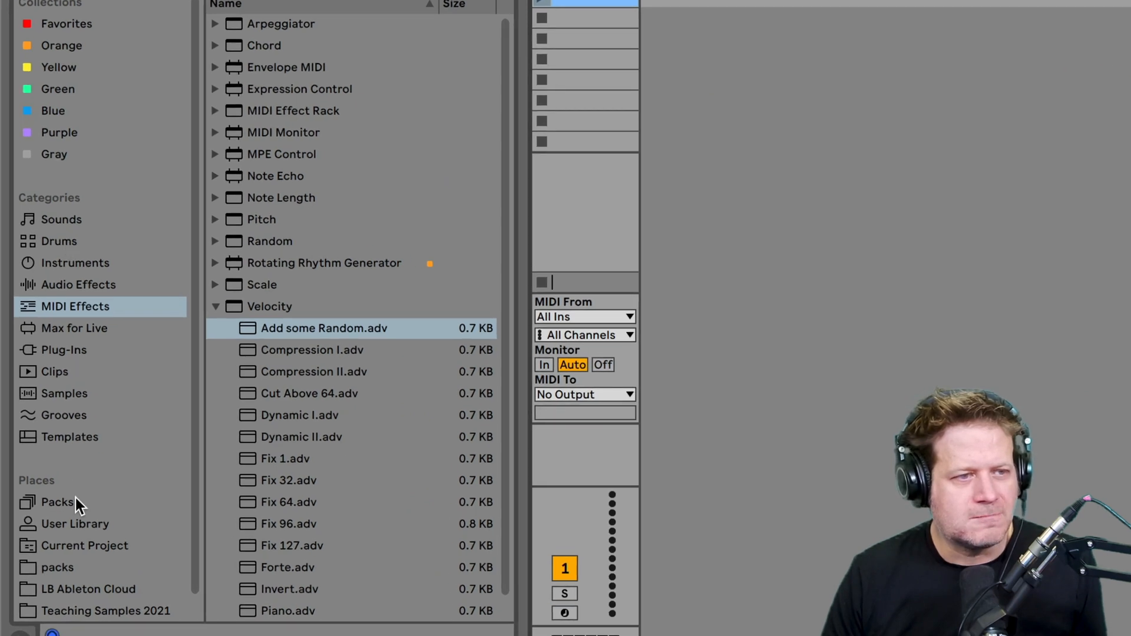
Browse Packs past Orchestral Strings to Drum Booth's basic kits and pick Gen Purpose Kit 1.
click(56, 502)
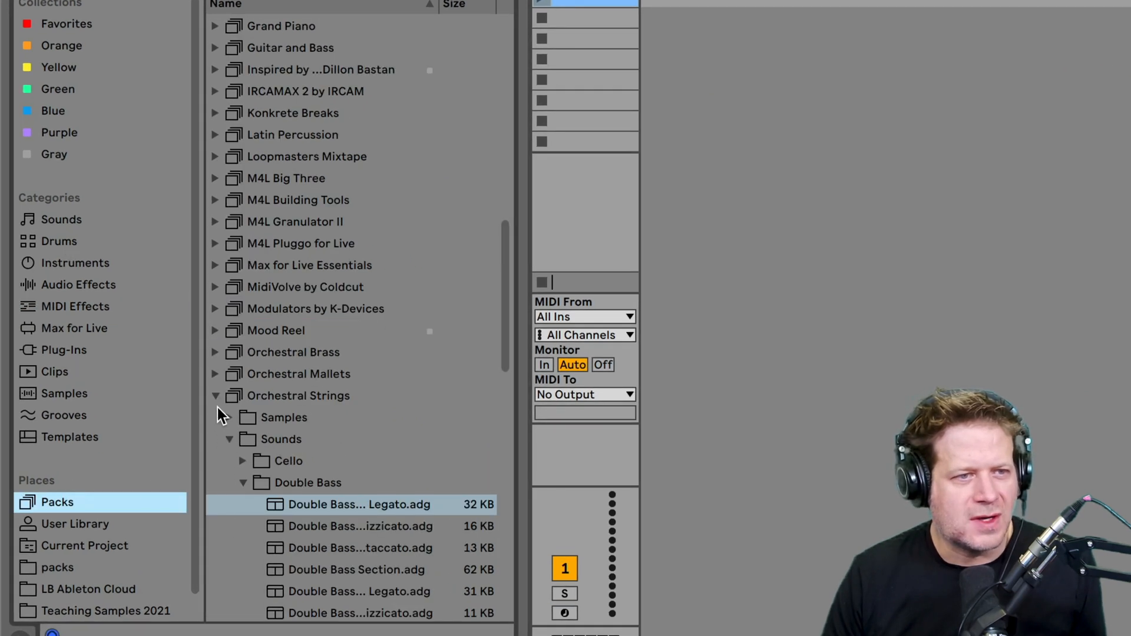
click(215, 395)
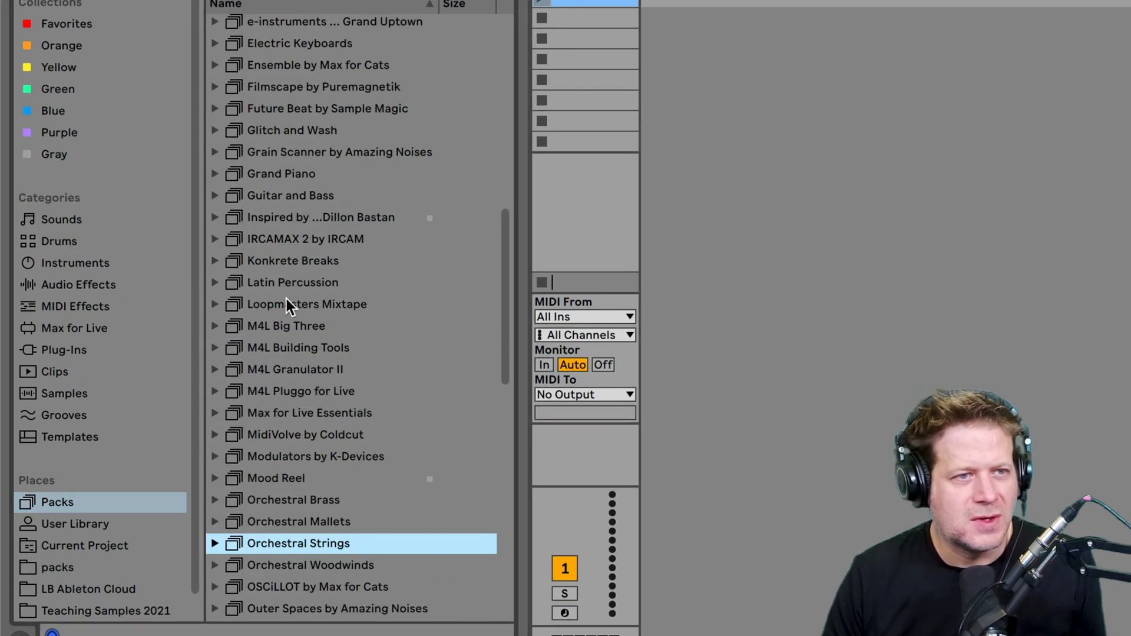
scroll(up, 3)
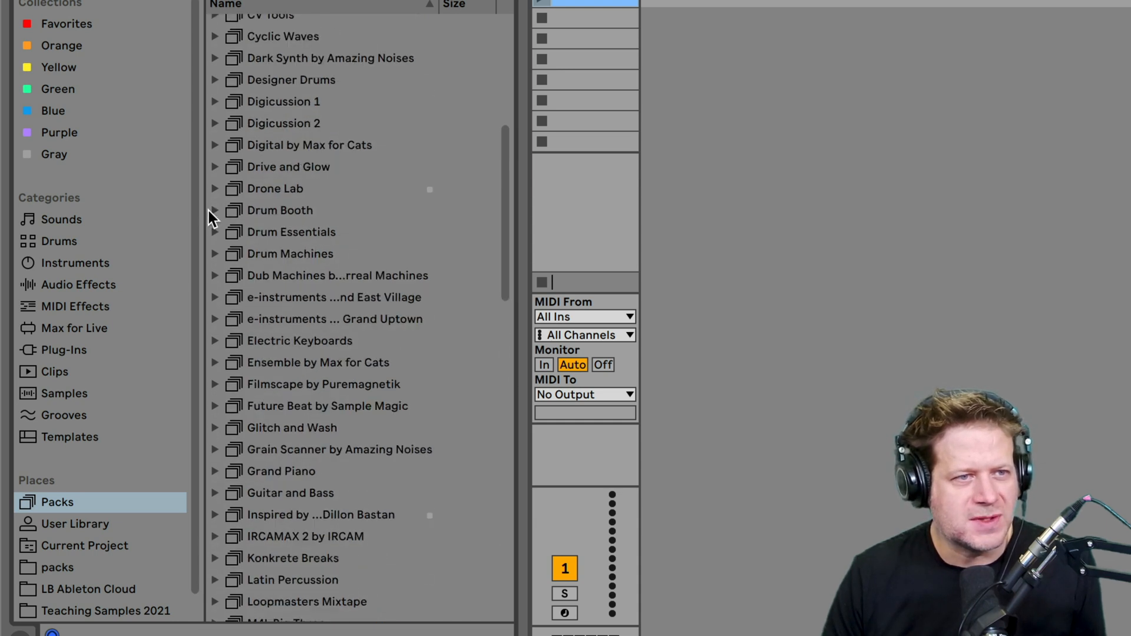
click(214, 210)
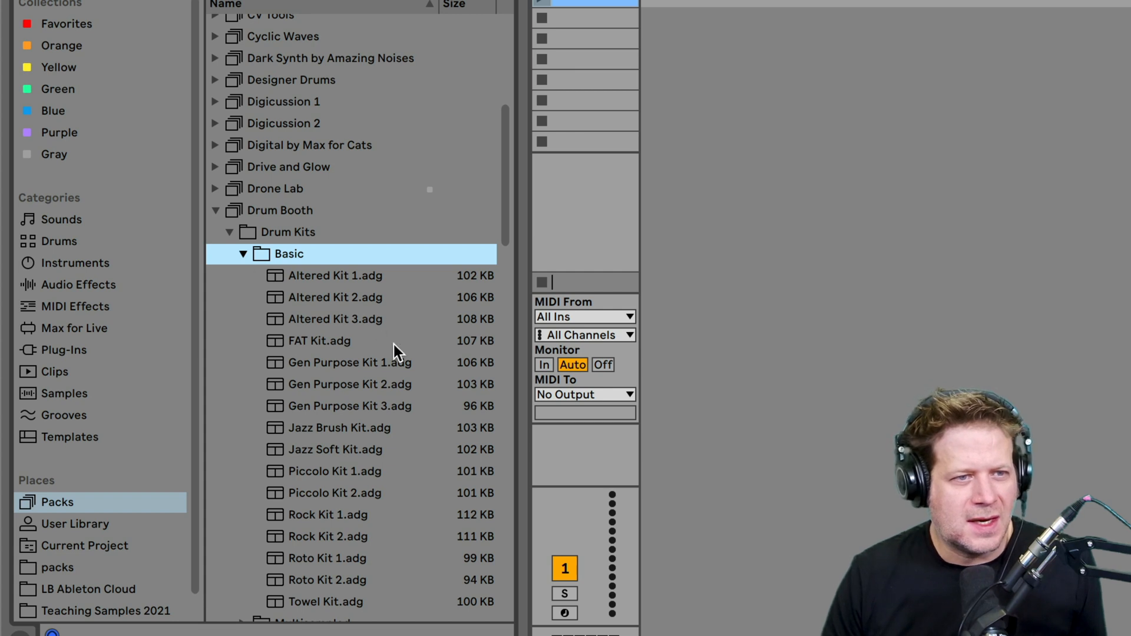
click(349, 363)
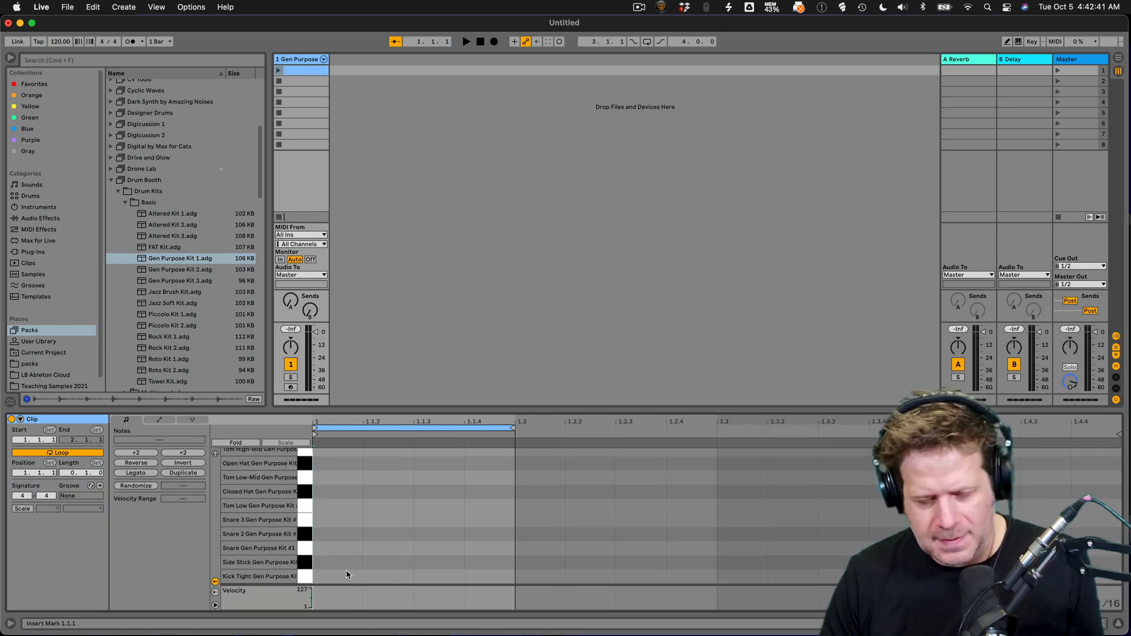
Draw a Kick Tight note at the clip's start and launch the clip.
click(318, 575)
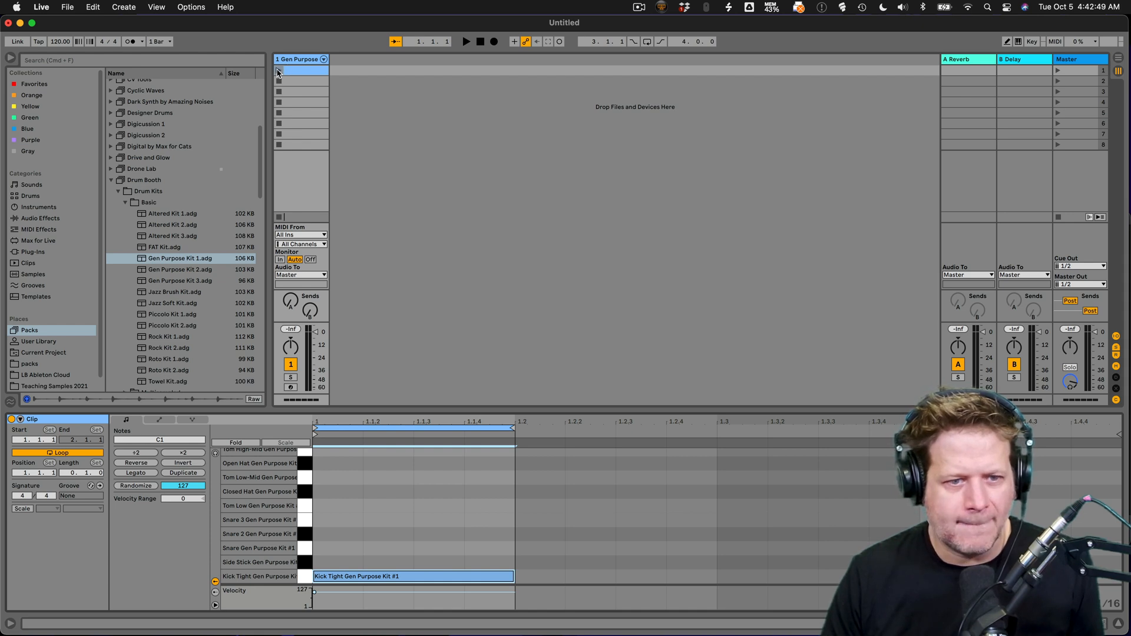
click(465, 41)
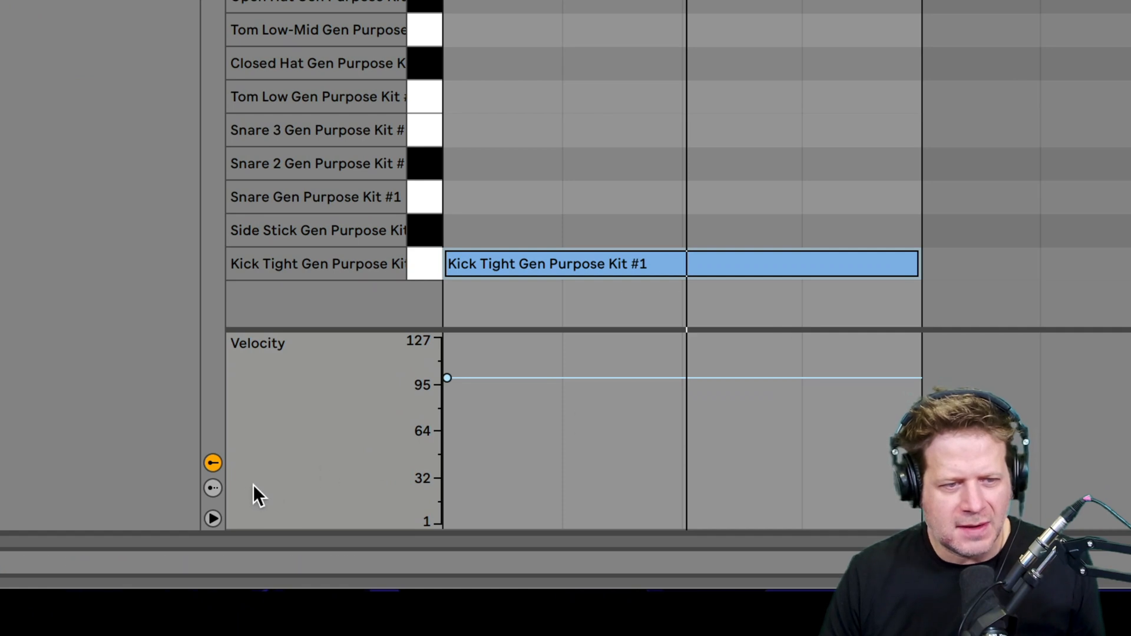
Show the Chance lane below the velocity editor for the kick note.
click(212, 488)
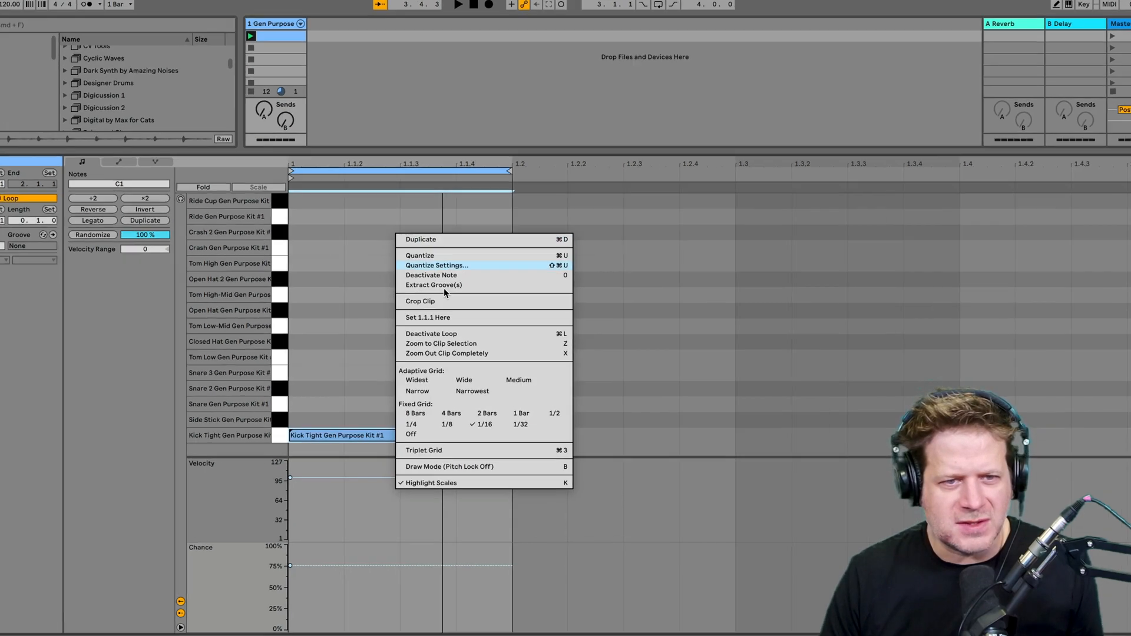
Set the looping kick note's play chance to 76%.
click(441, 343)
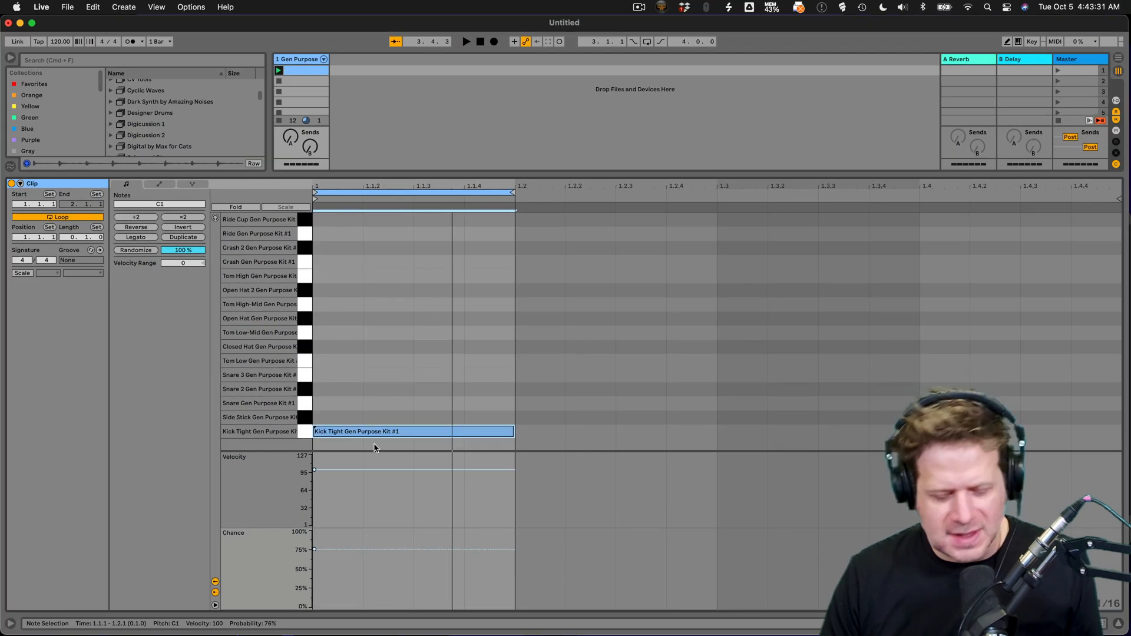
mouse_move(346, 407)
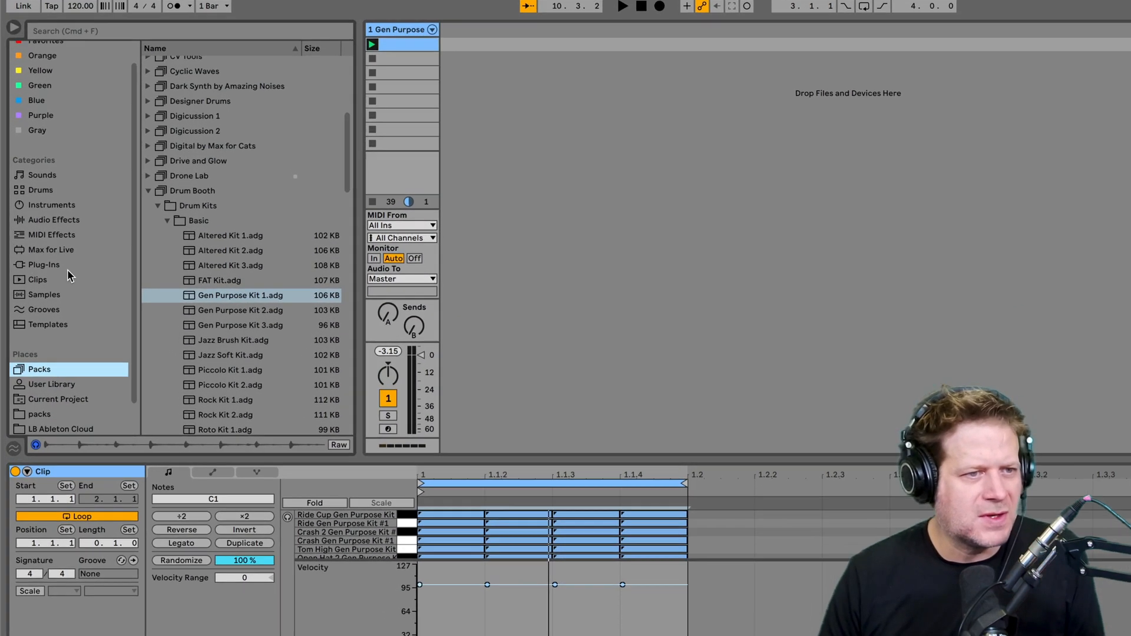
Show the MIDI effects list in the browser while the drum clip loops.
click(51, 234)
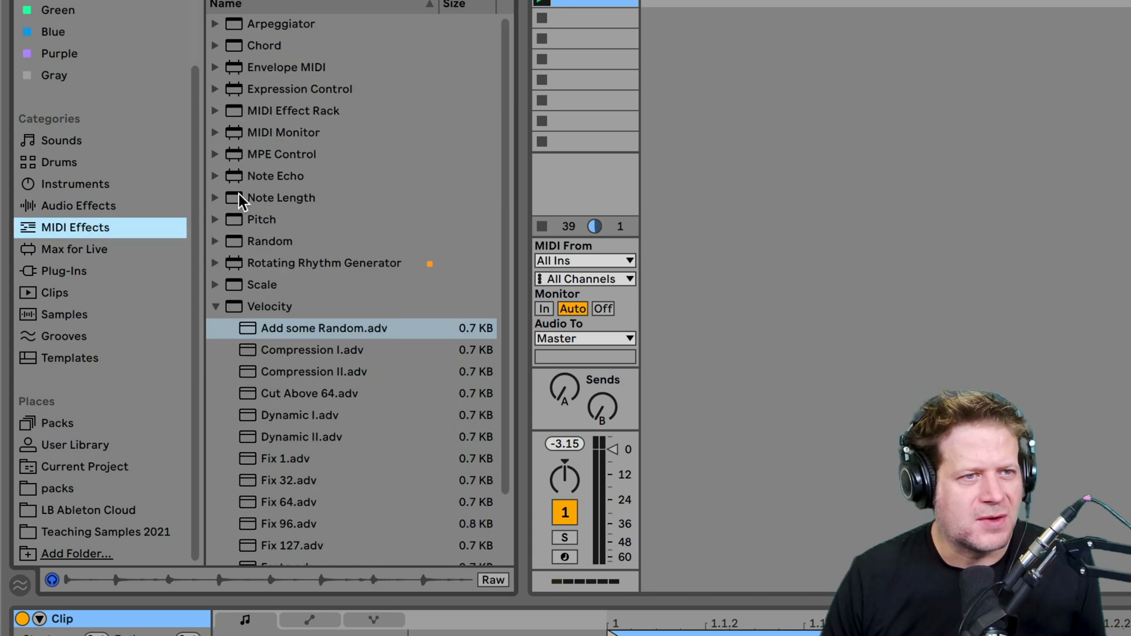
mouse_move(292, 341)
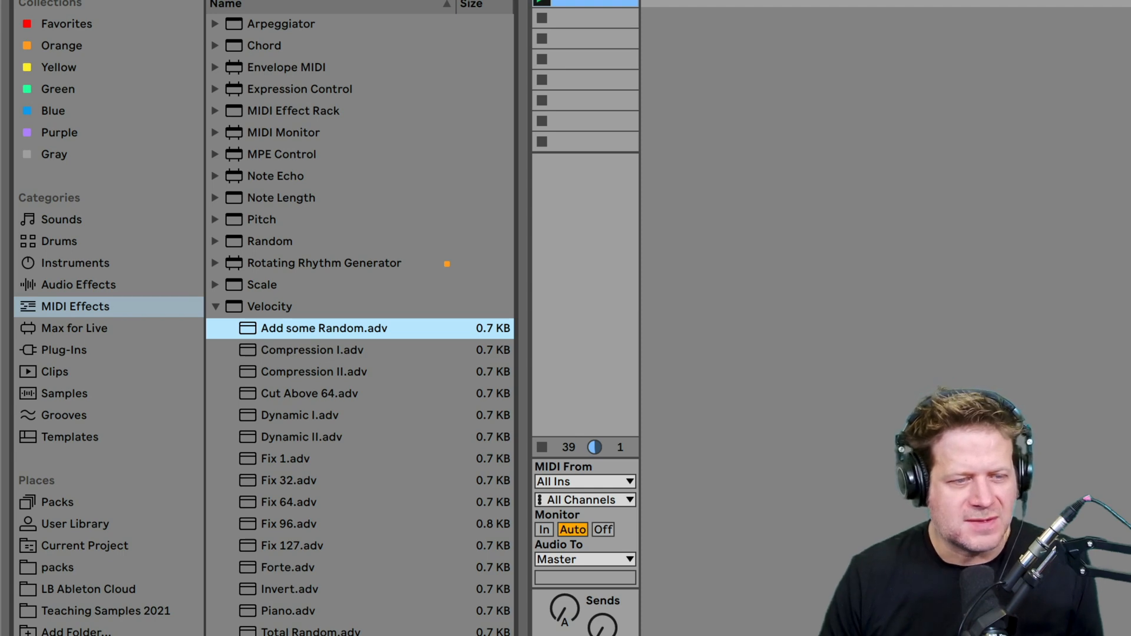
mouse_move(755, 619)
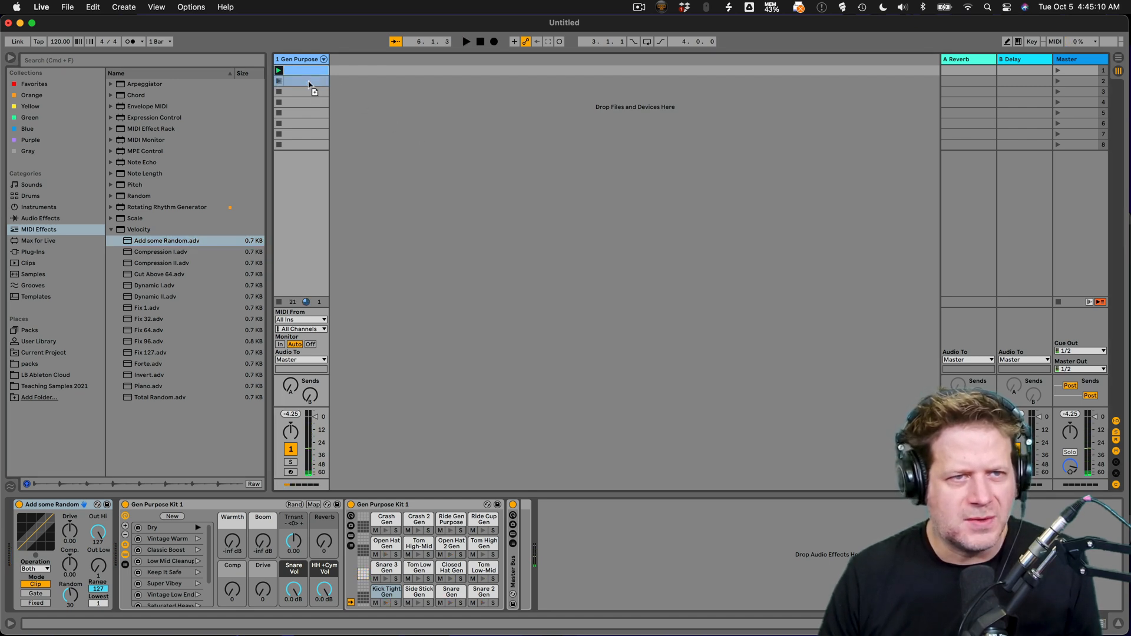
Open and launch the slot 2 drum clip, then select all its notes.
double_click(302, 80)
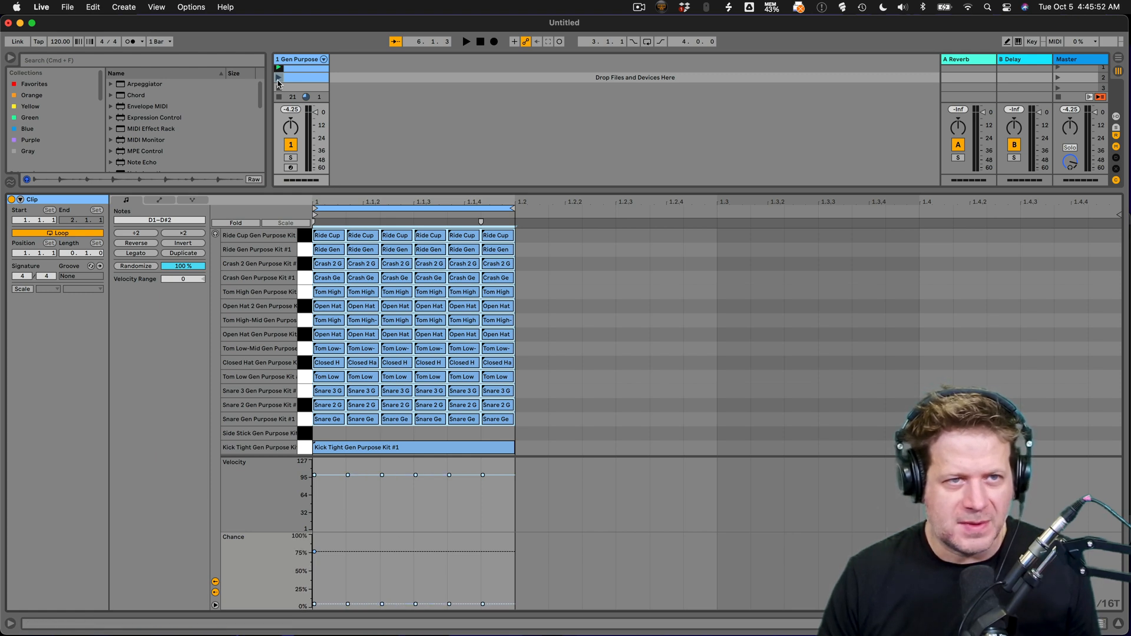
click(465, 41)
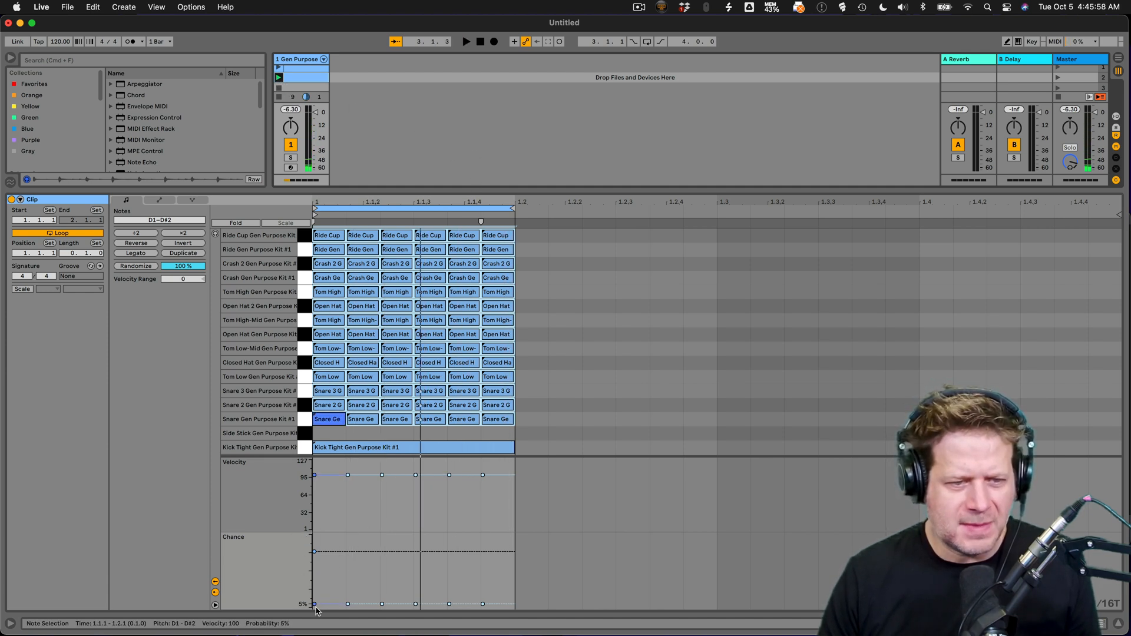
key(a)
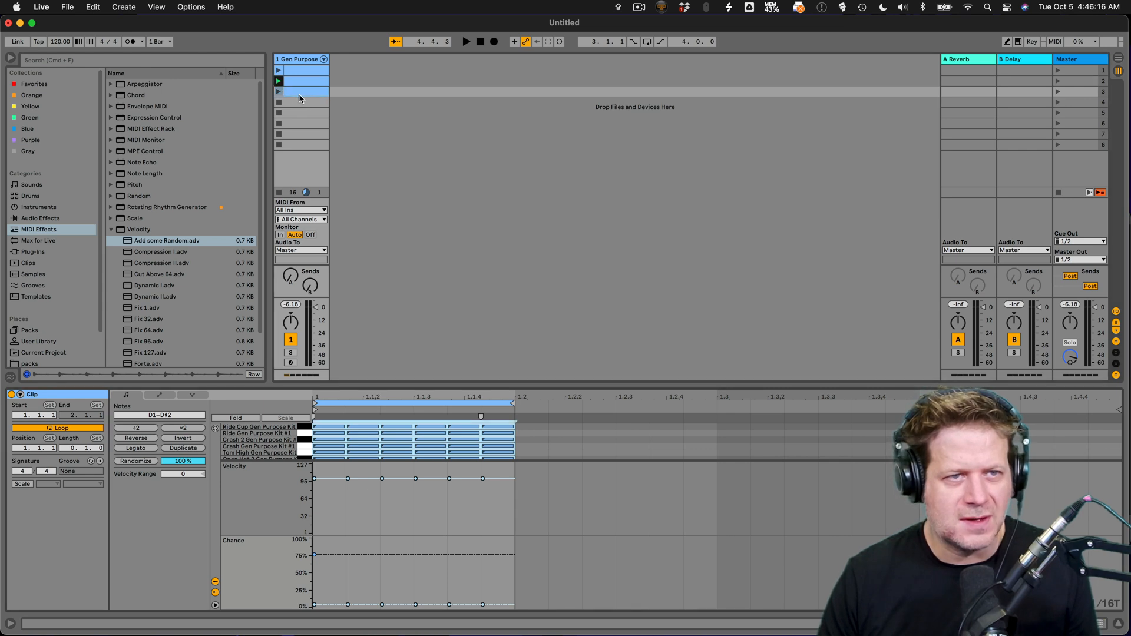
mouse_move(306, 128)
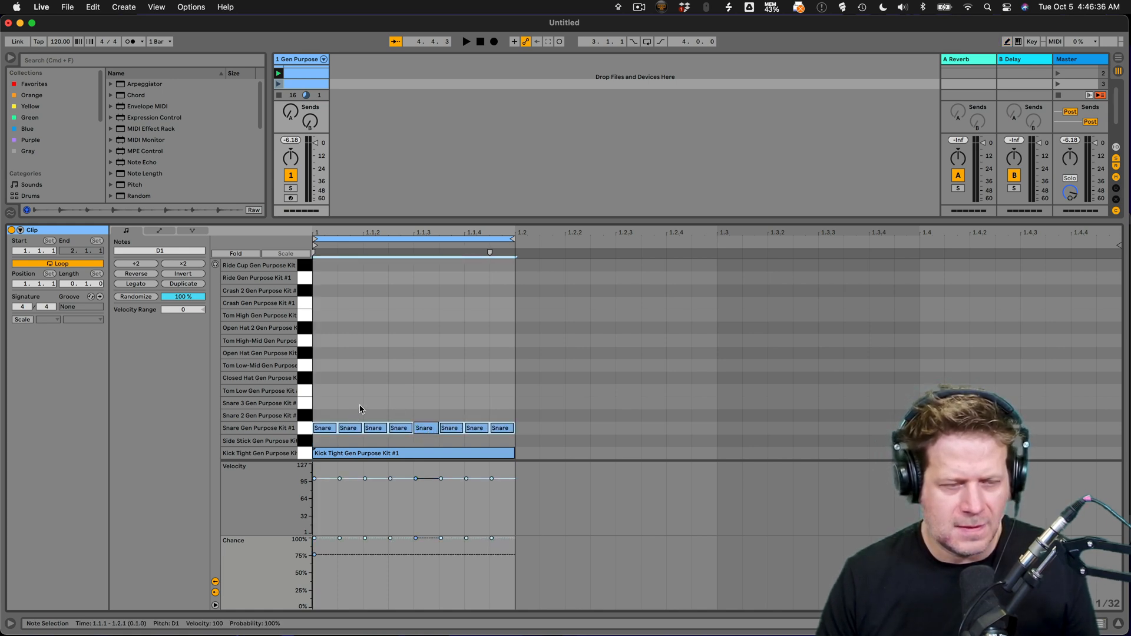
Lower the third clip's note chances and launch slot 3.
click(500, 427)
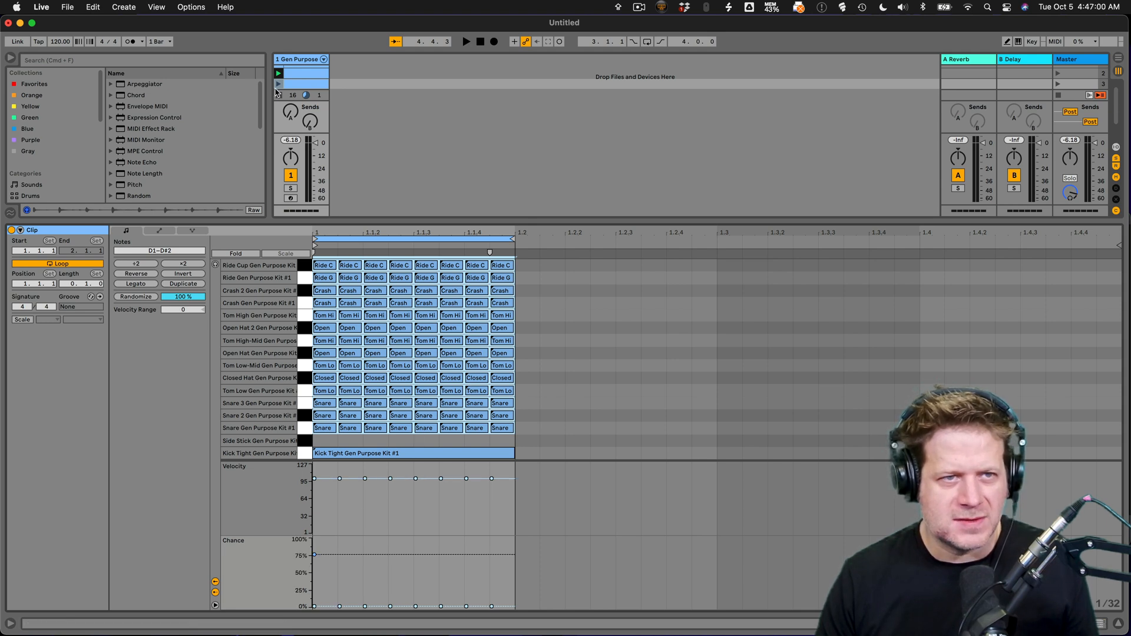
click(466, 41)
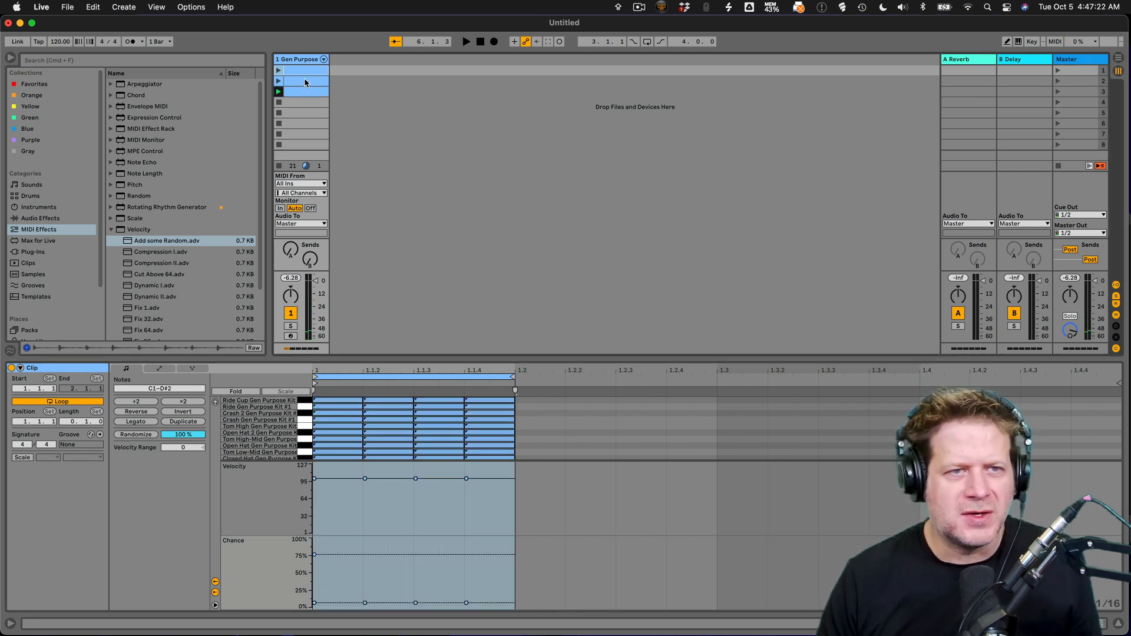
Select all three drum clips, enable Follow Action and set it to Any.
click(303, 92)
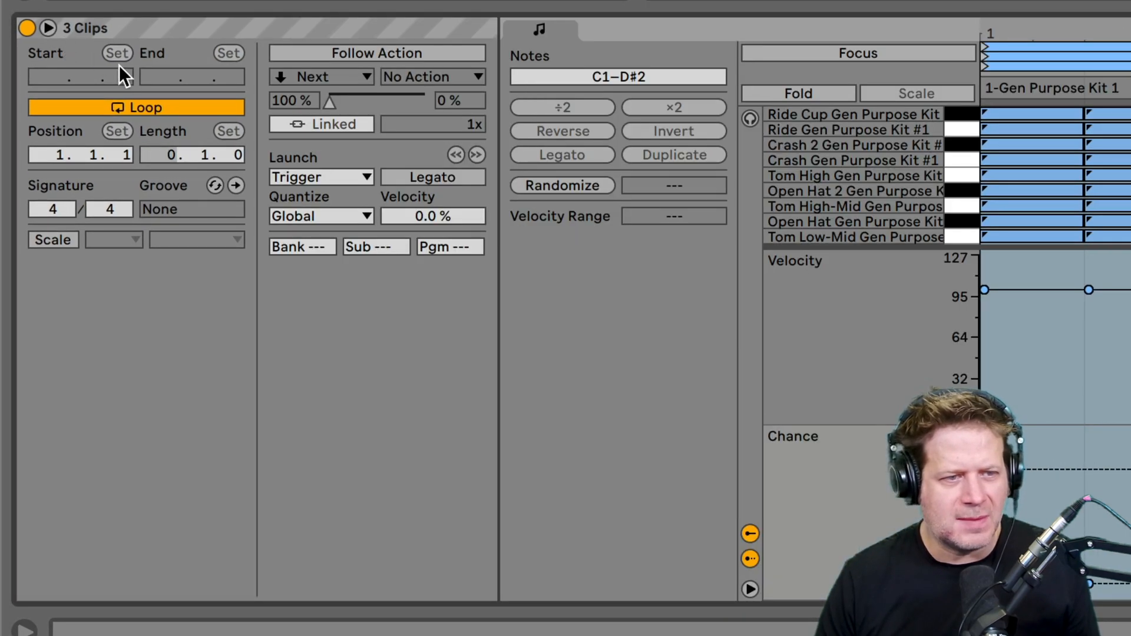
click(376, 52)
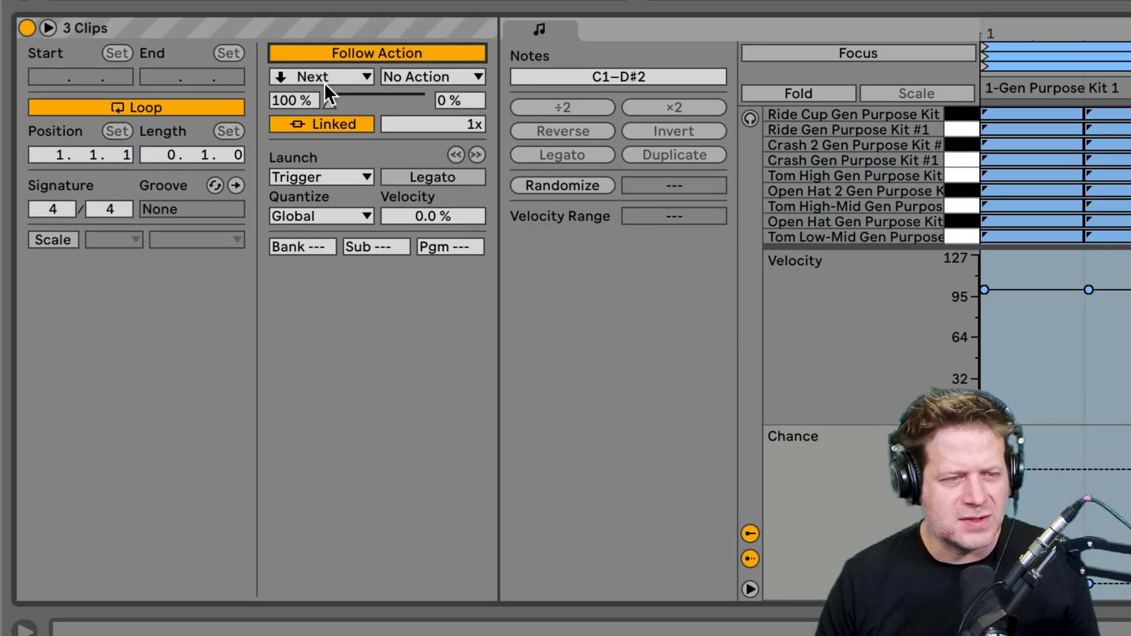
mouse_move(530, 109)
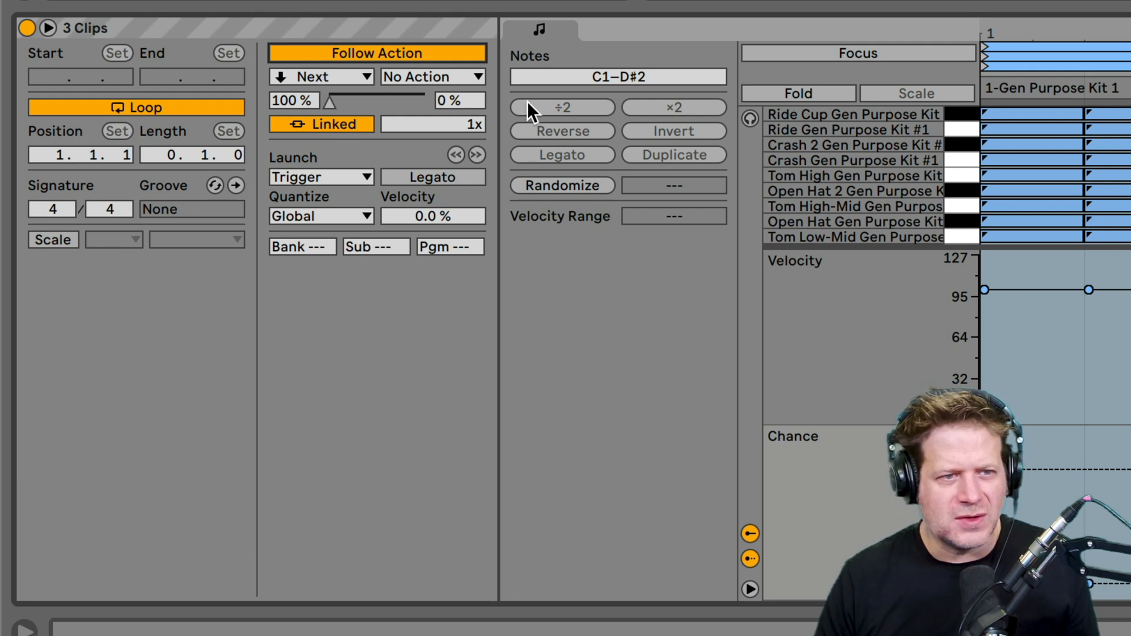
mouse_move(447, 130)
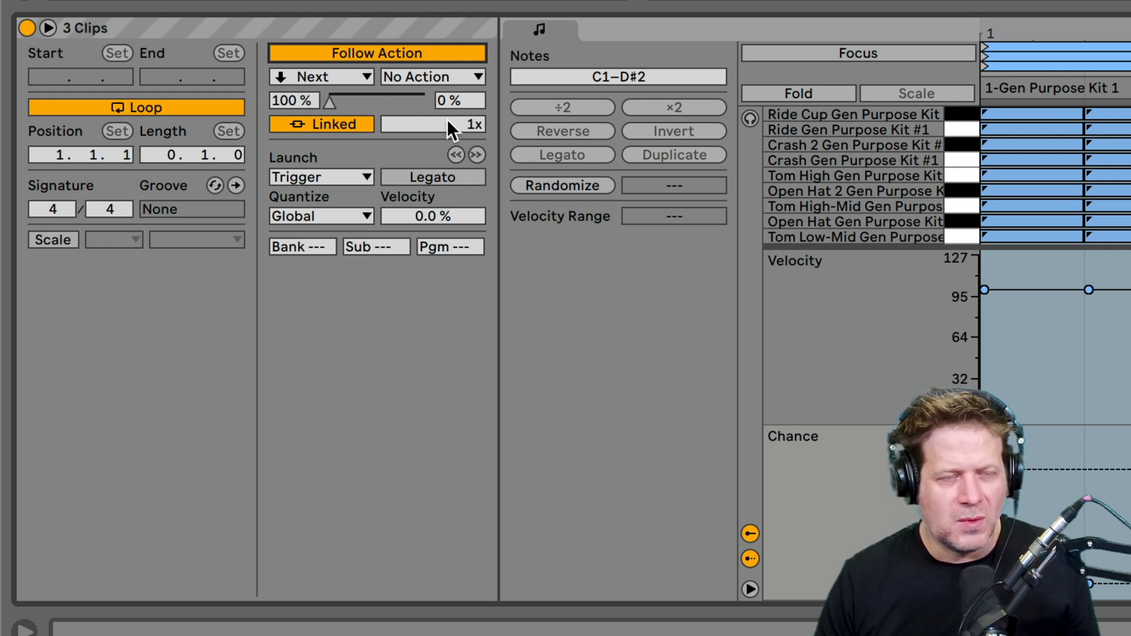
click(321, 77)
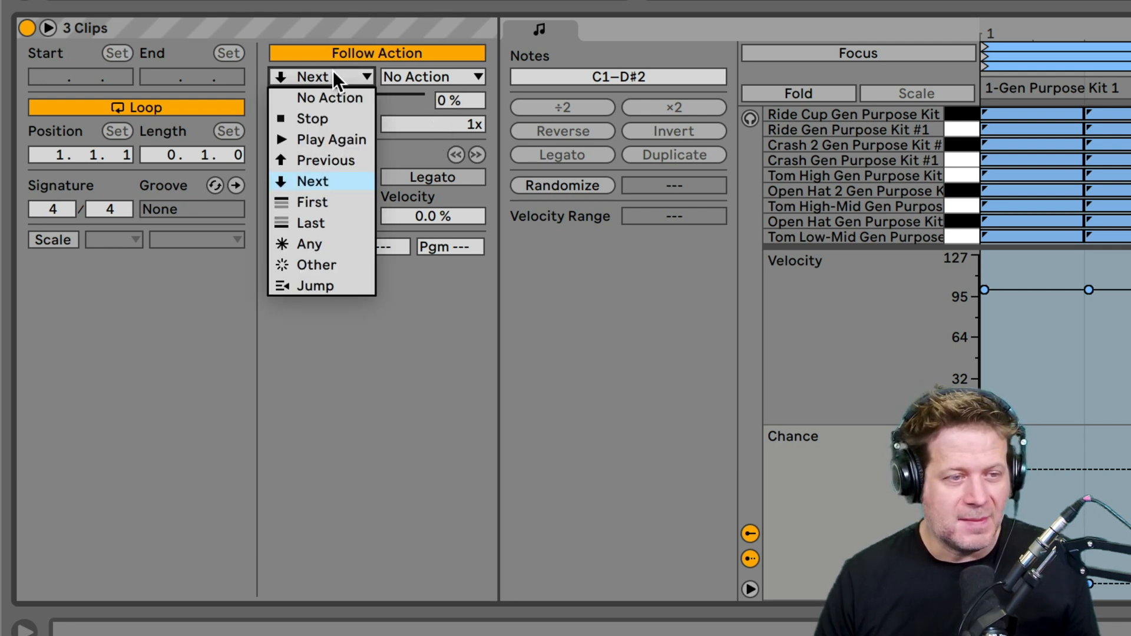
mouse_move(309, 244)
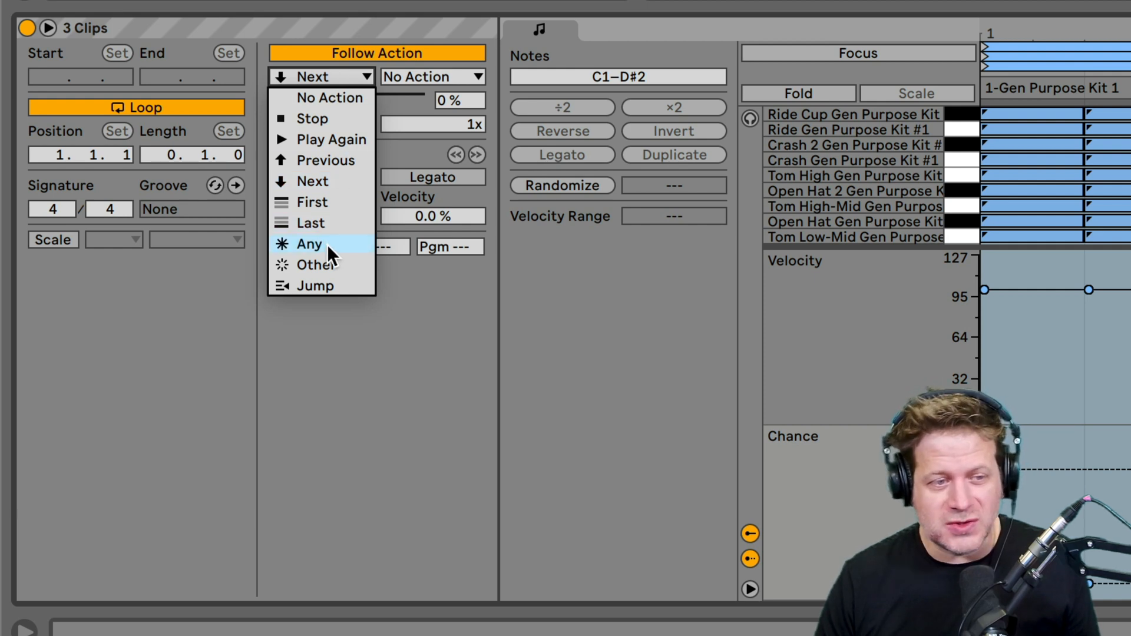
click(309, 243)
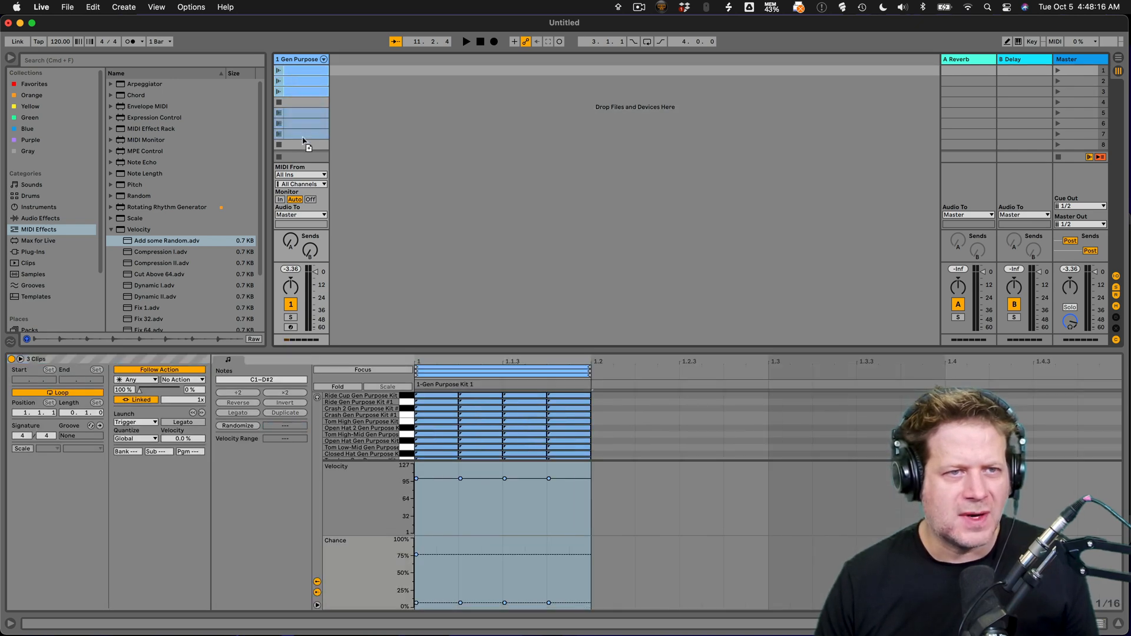
Return to the Device View showing Add some Random and Gen Purpose Kit 1.
click(237, 425)
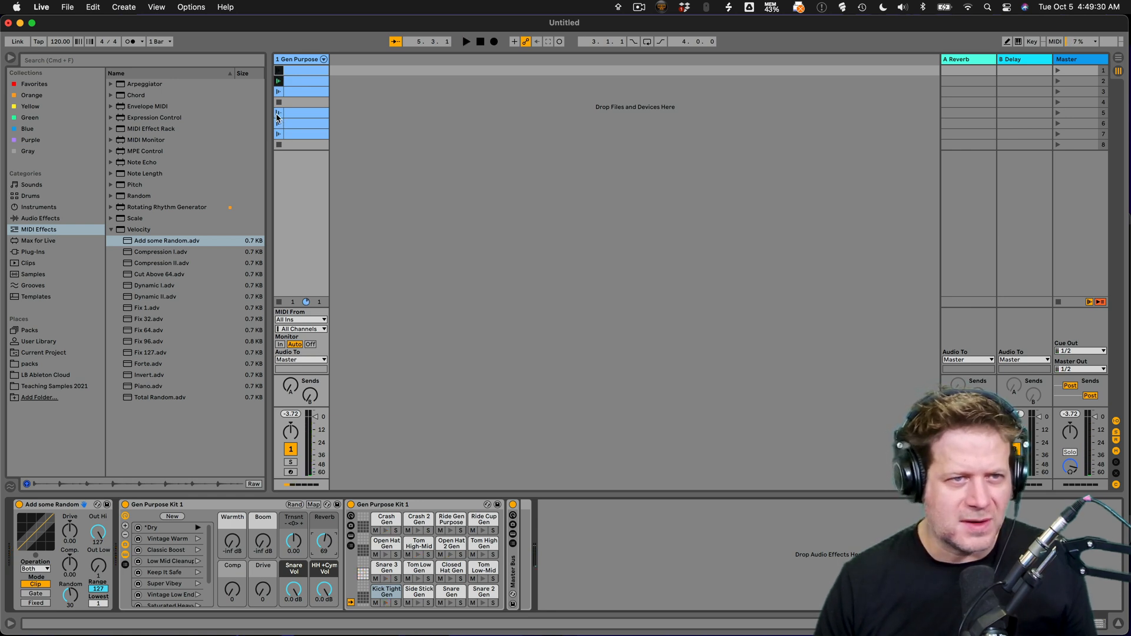
Set the song tempo to 85 BPM and paste a drum clip into slot 9.
click(466, 41)
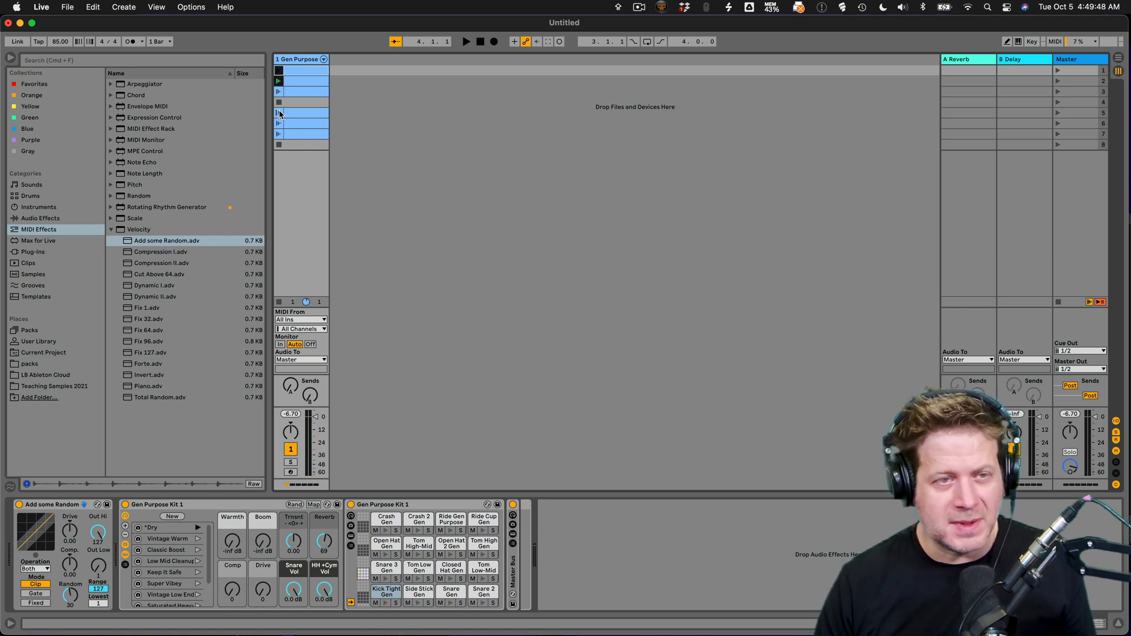
click(466, 41)
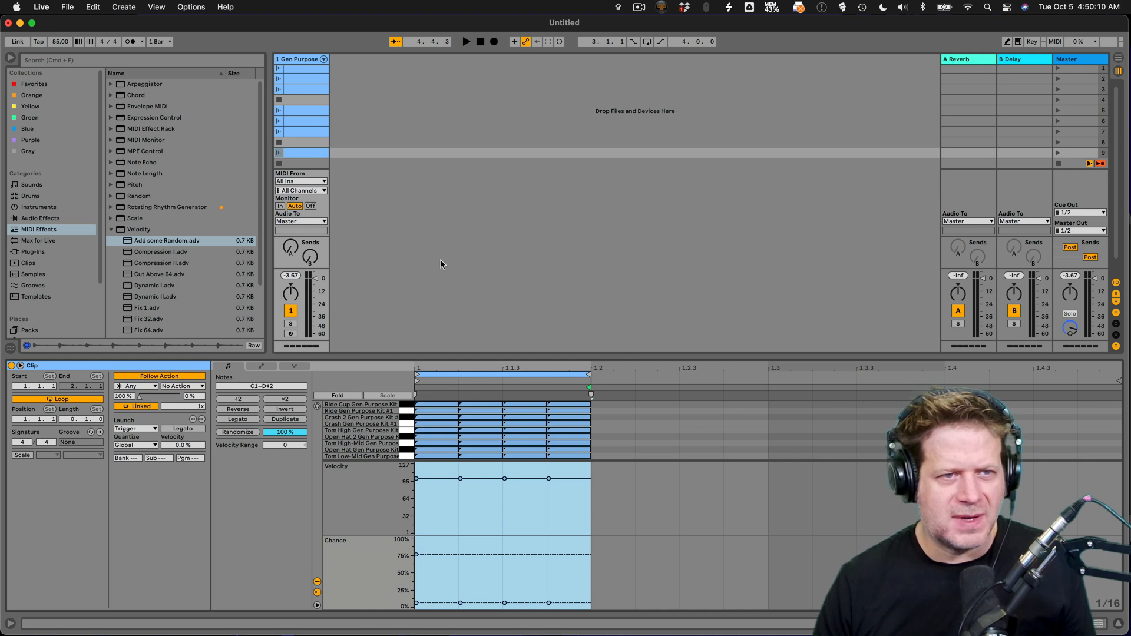
mouse_move(400, 307)
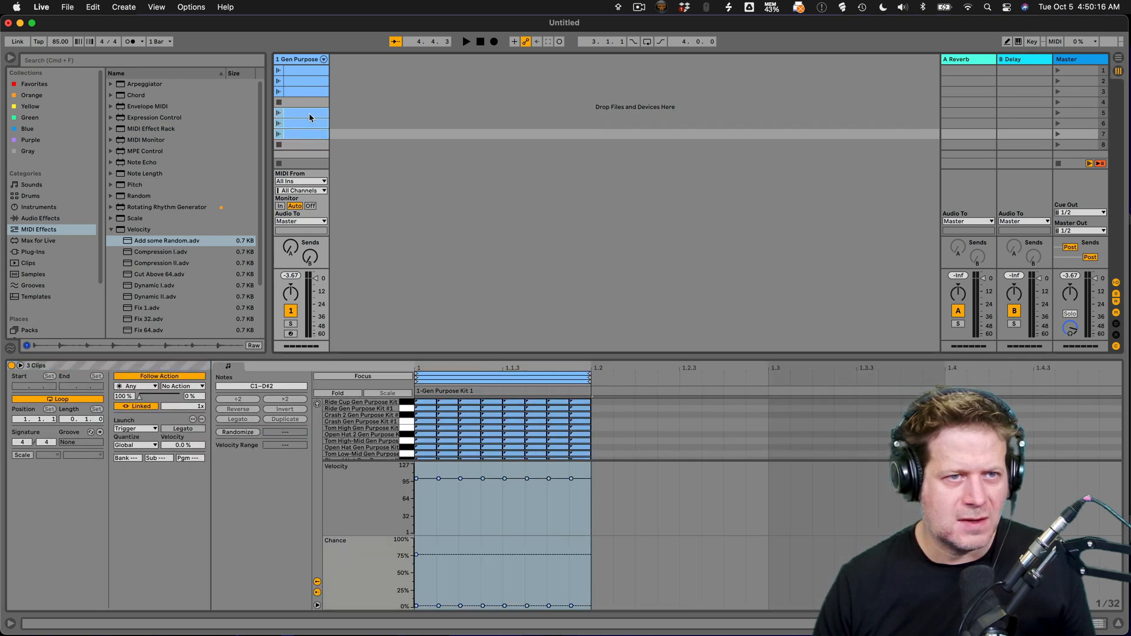
mouse_move(407, 363)
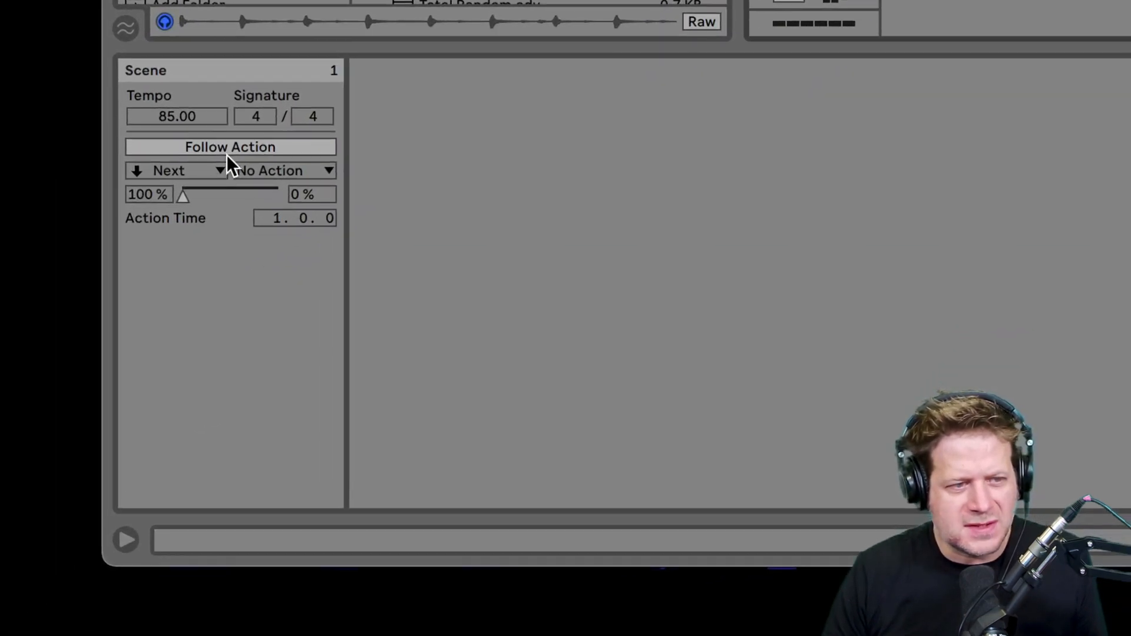
Enable scene 1's follow action and set it to Jump to scene 5 after 8.0.0.
click(229, 146)
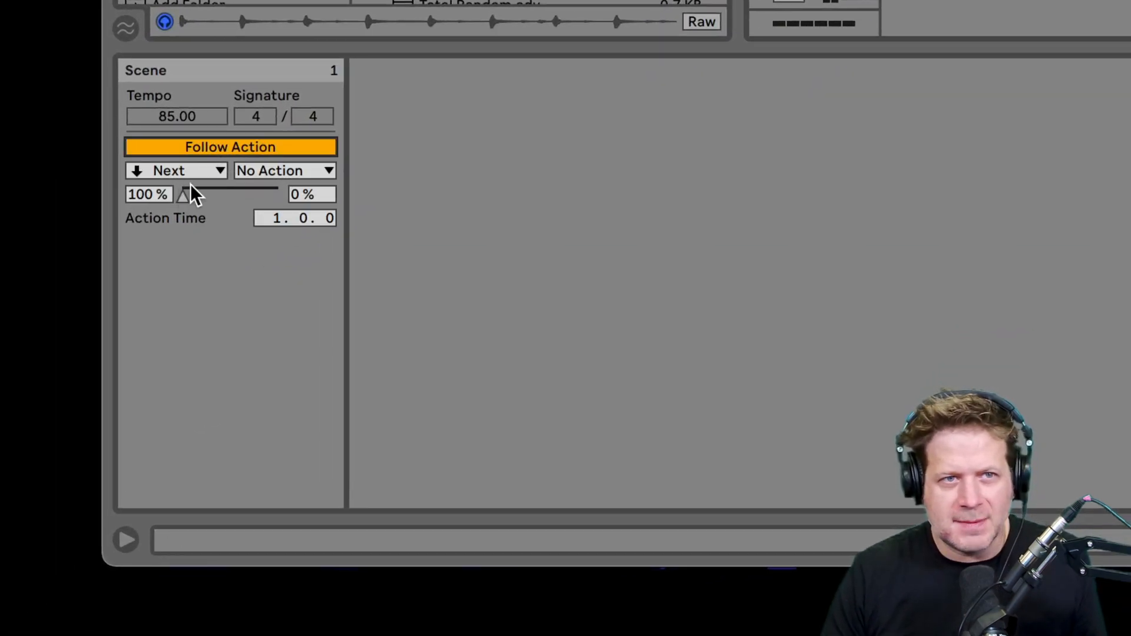
mouse_move(294, 218)
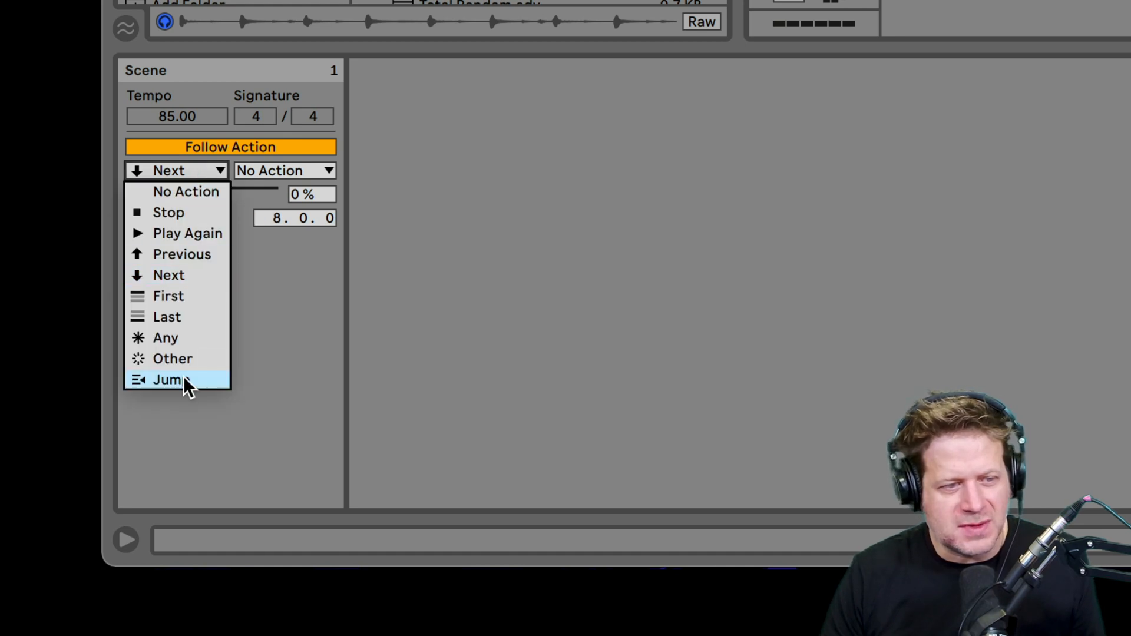
click(168, 379)
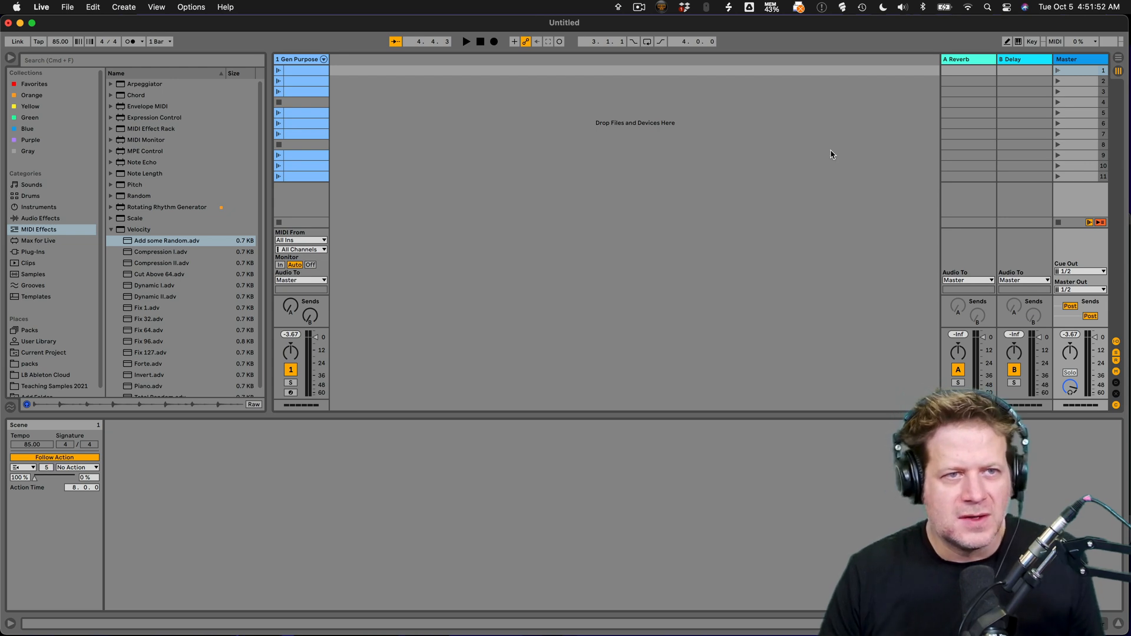
mouse_move(1055, 71)
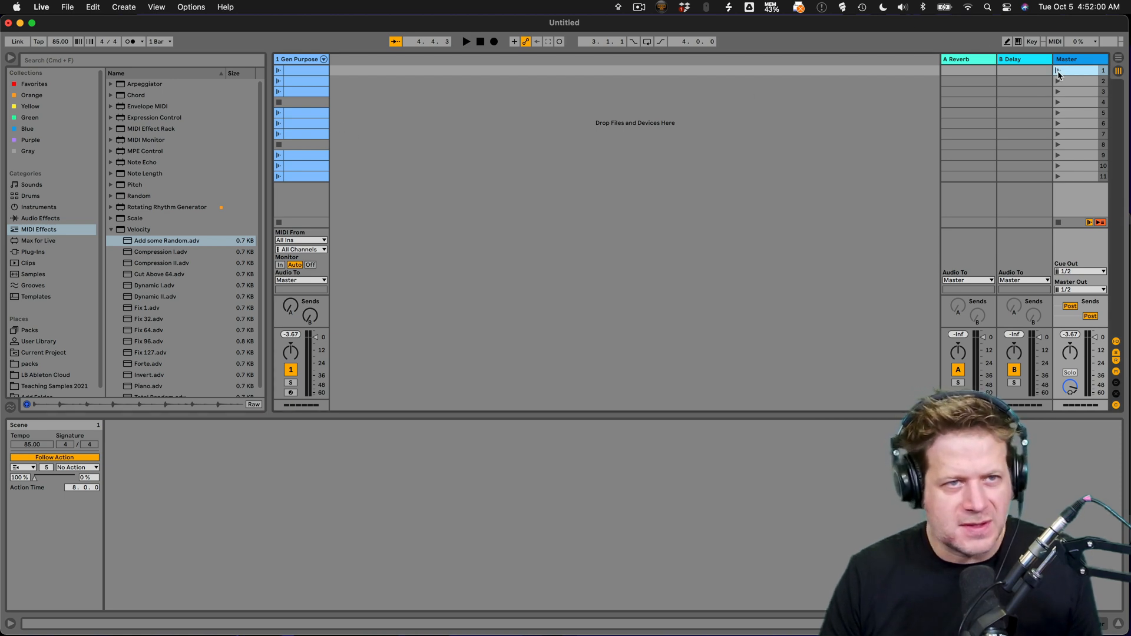
click(466, 41)
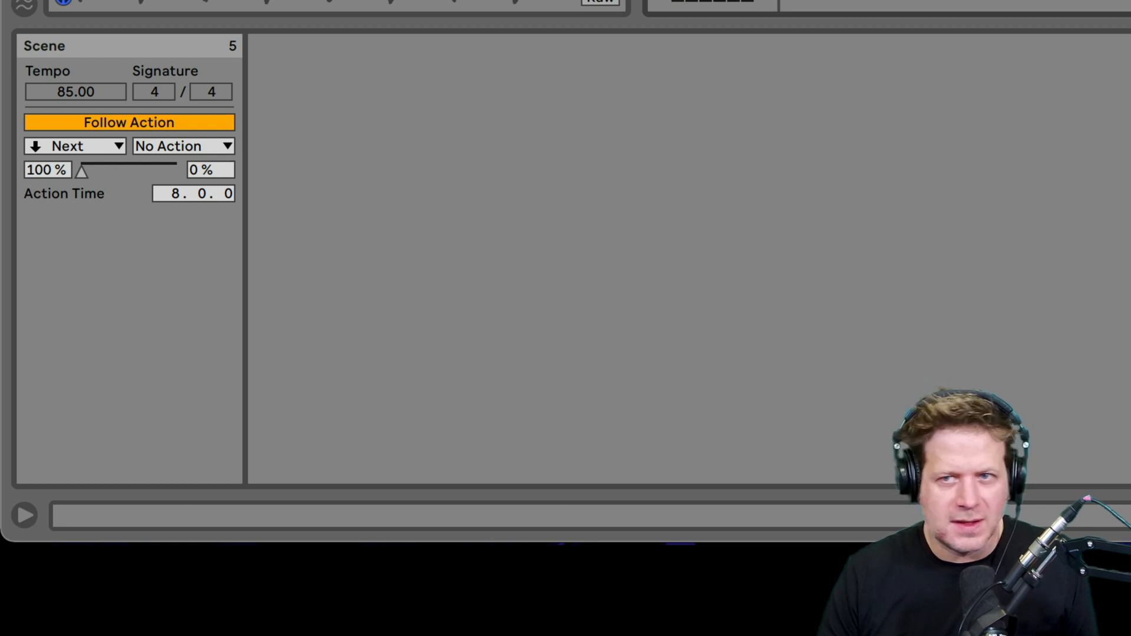
mouse_move(58, 170)
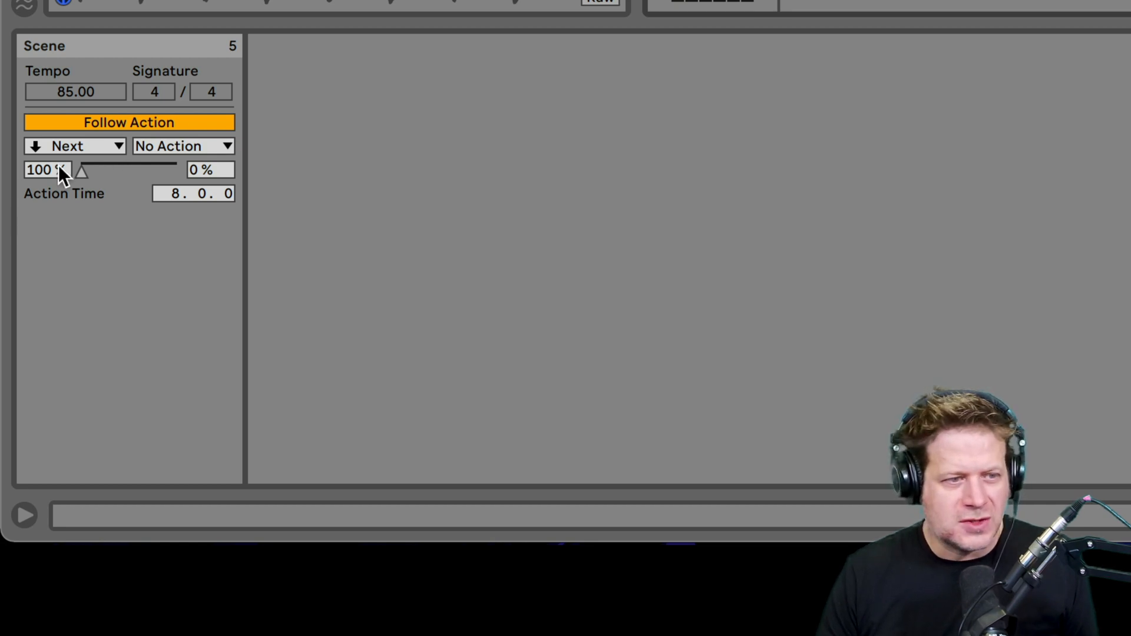
Set scene 5's follow action to Jump with target scene 9.
click(76, 146)
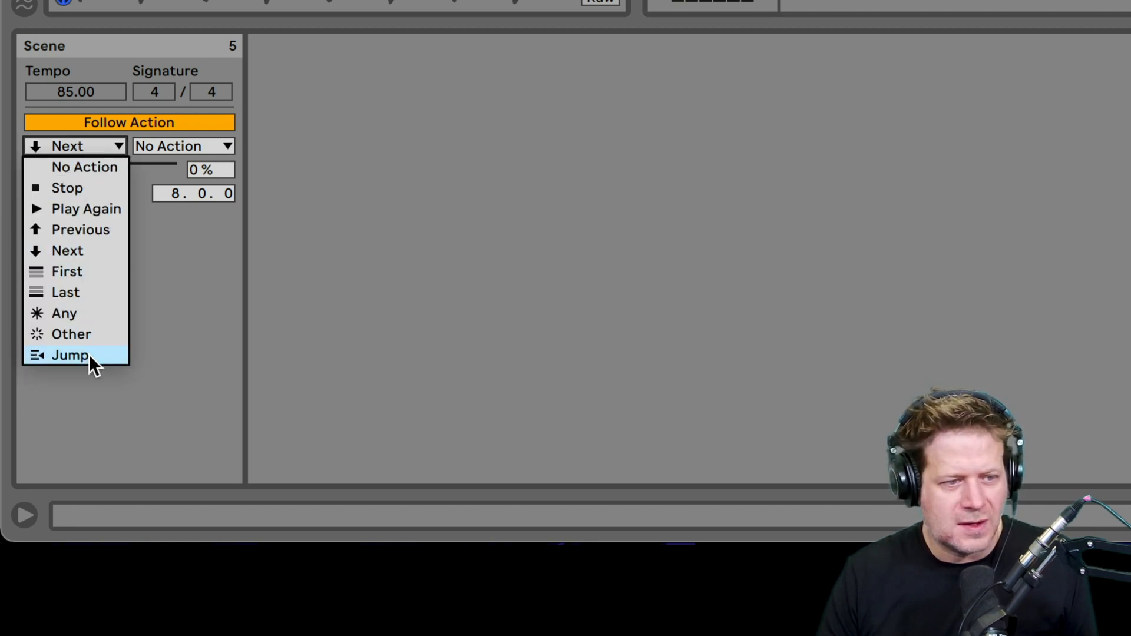
click(70, 354)
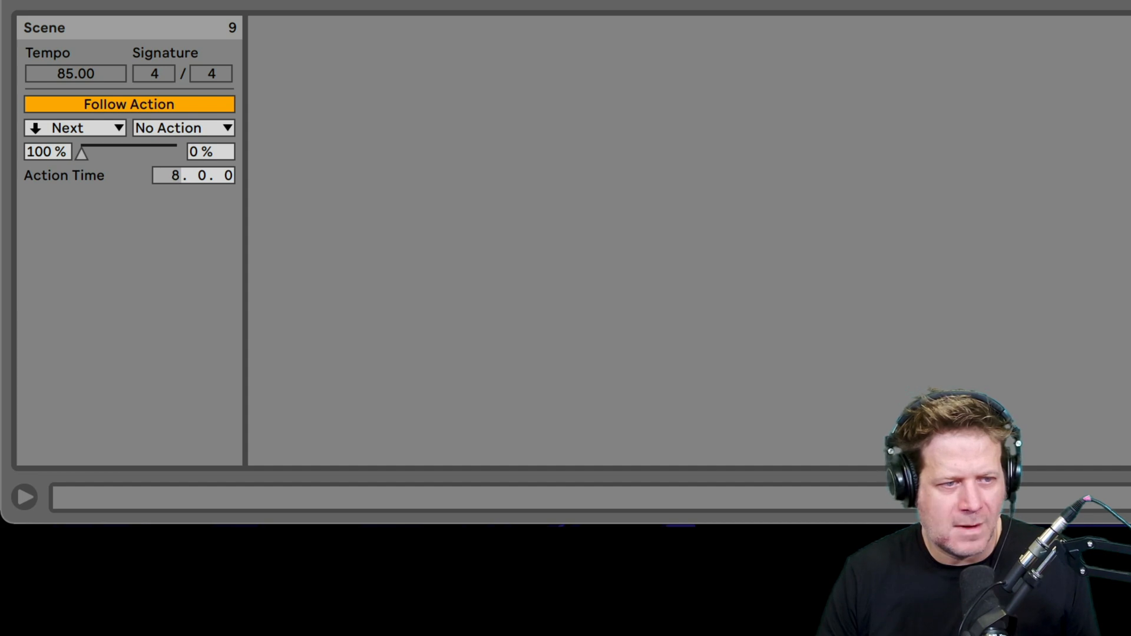
Set scene 9's follow action to Jump with target scene 1.
click(76, 127)
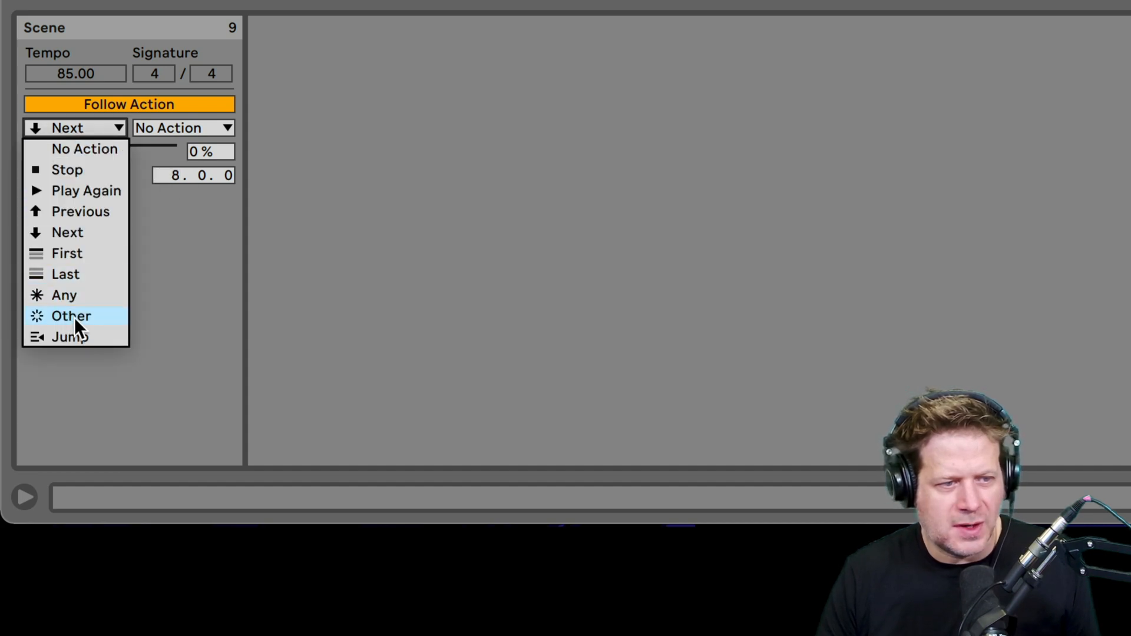
click(71, 316)
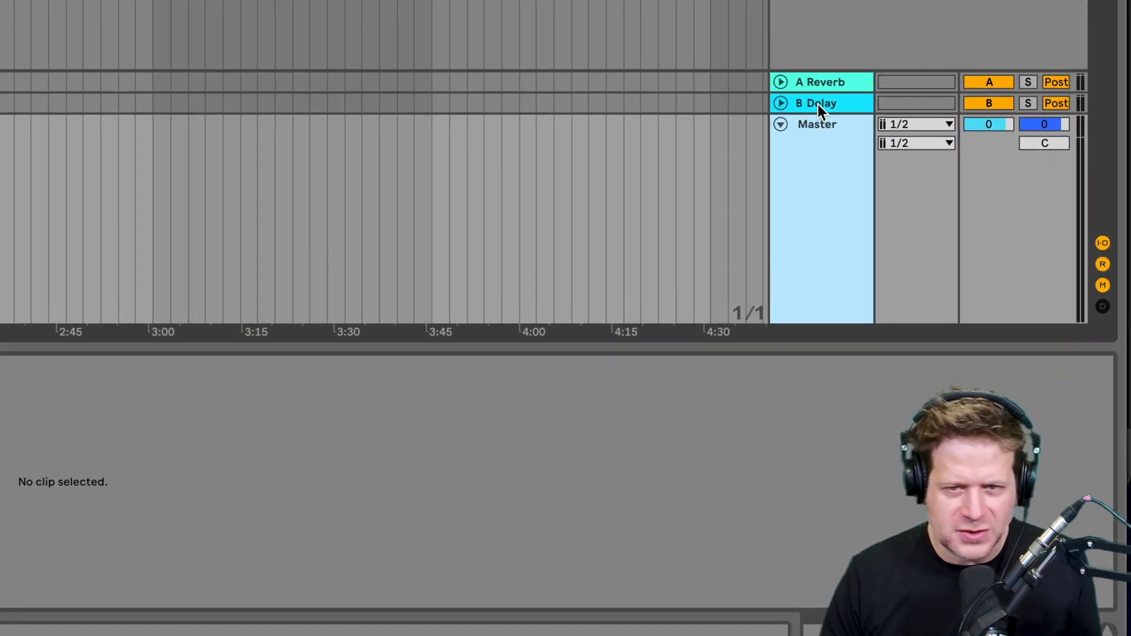
Show the Master track's Song Tempo automation, narrow its range, and add breakpoints.
click(780, 125)
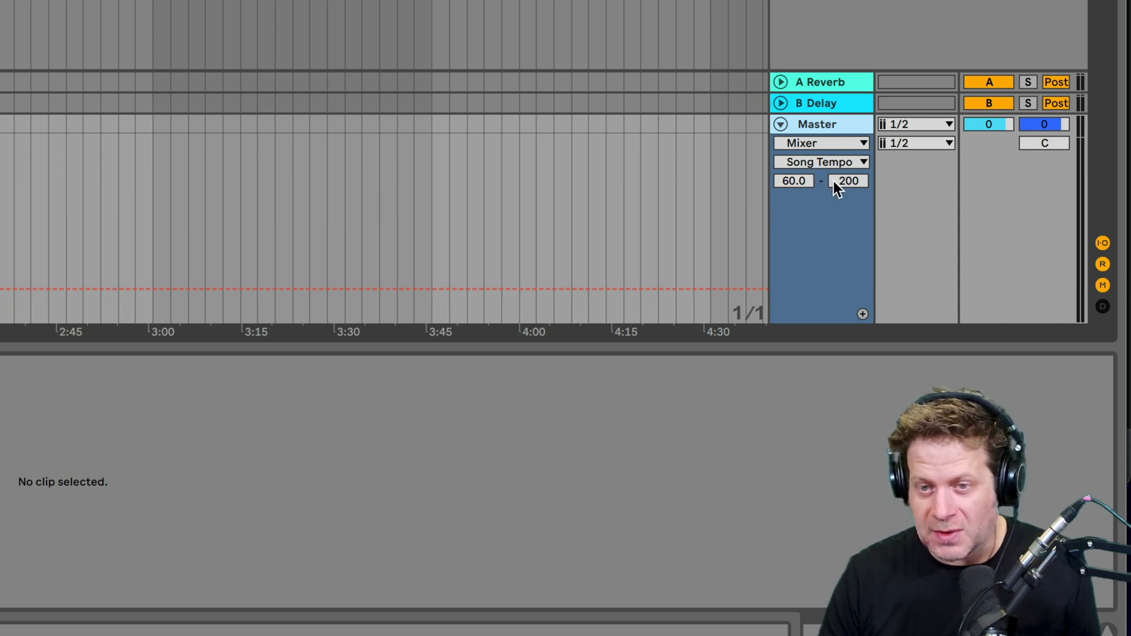
click(793, 181)
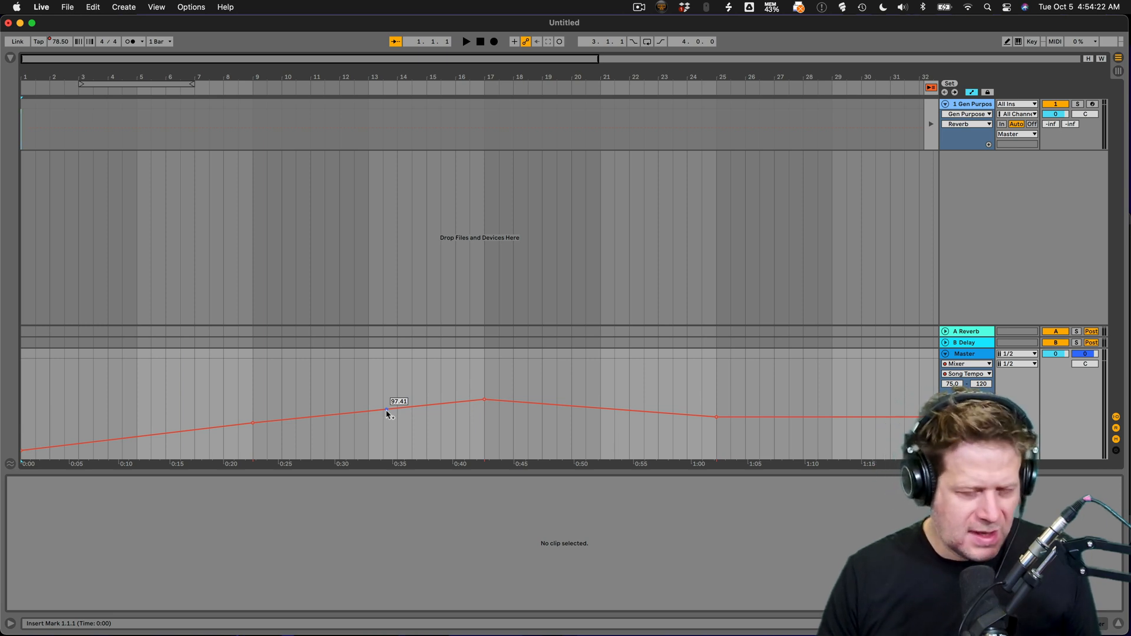
click(389, 413)
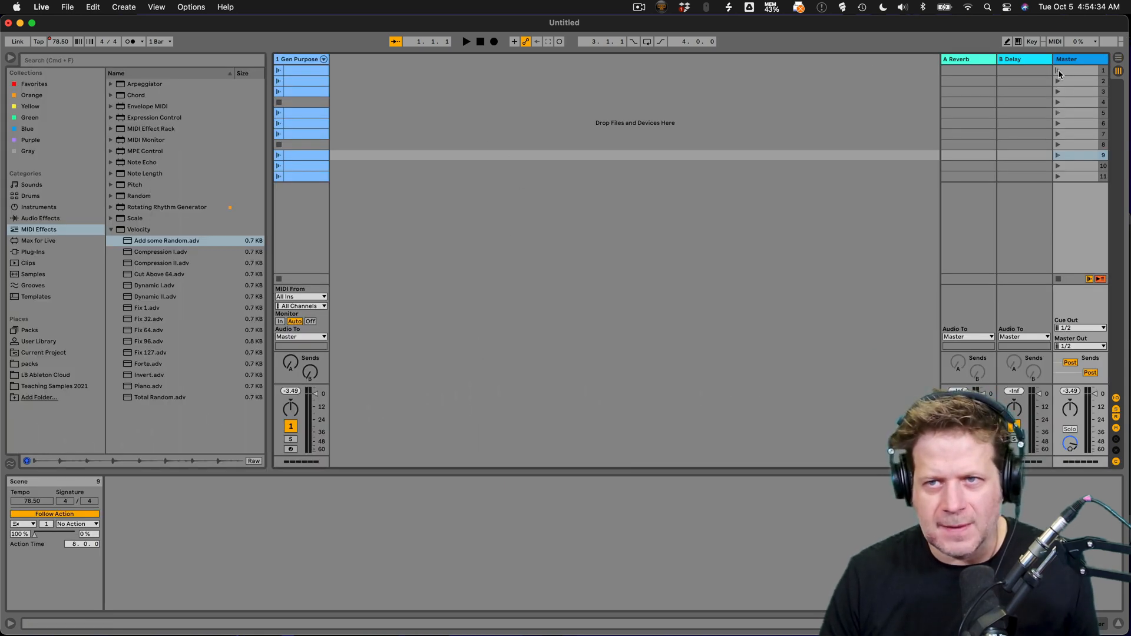
Launch scene 1 in Session View to start the follow-action chain.
click(466, 41)
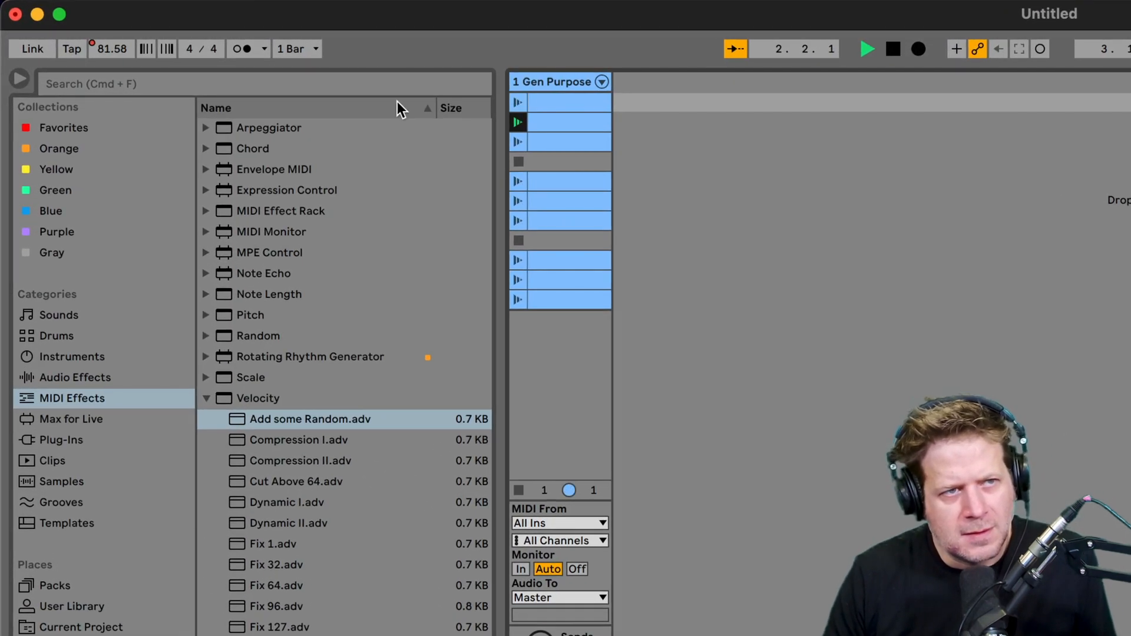
click(71, 48)
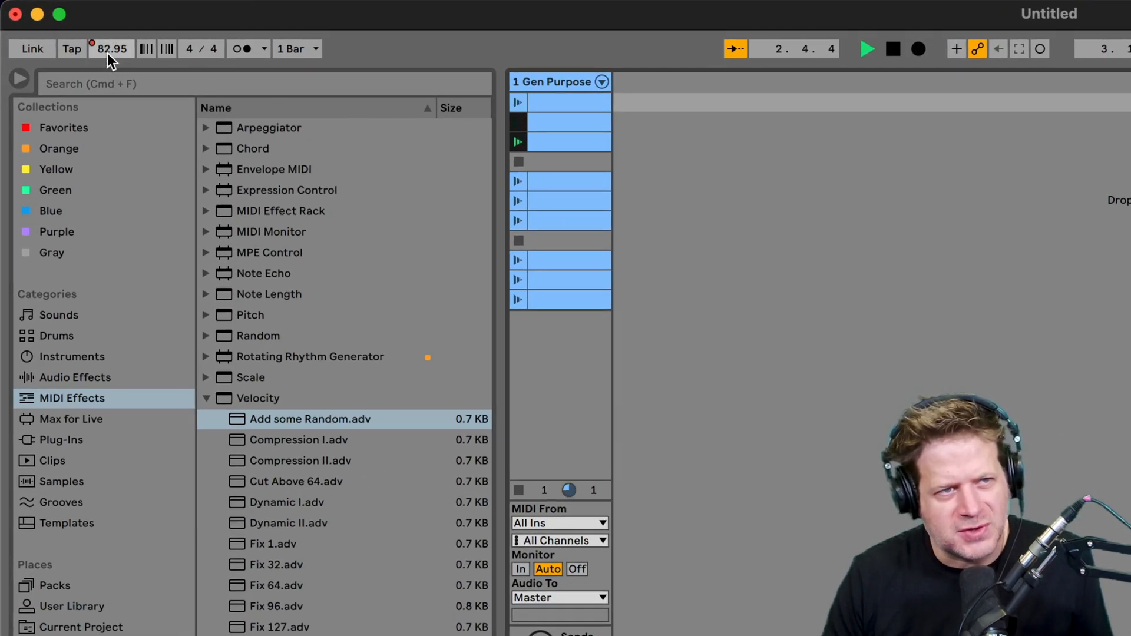